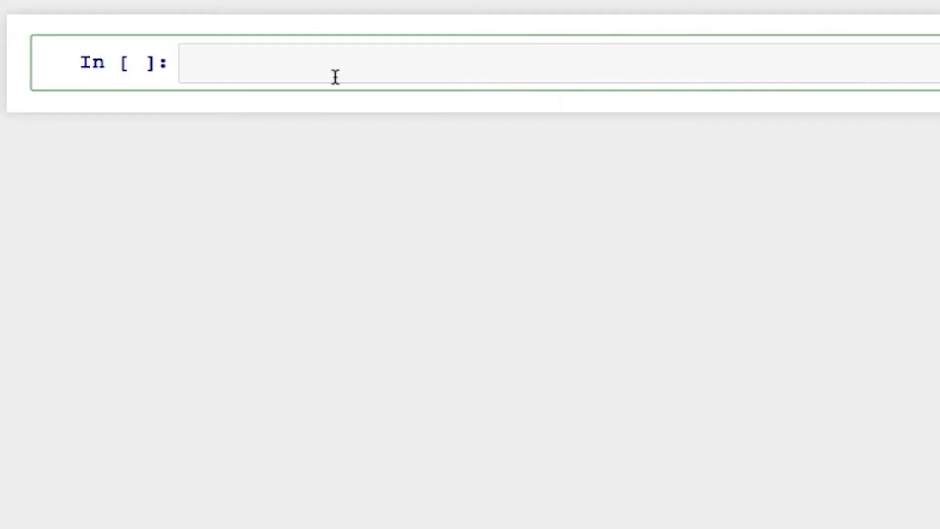
Write def longestCommonPrefix(s1, s2): with its first body line i = 0
{"action": "type", "text": "def"}
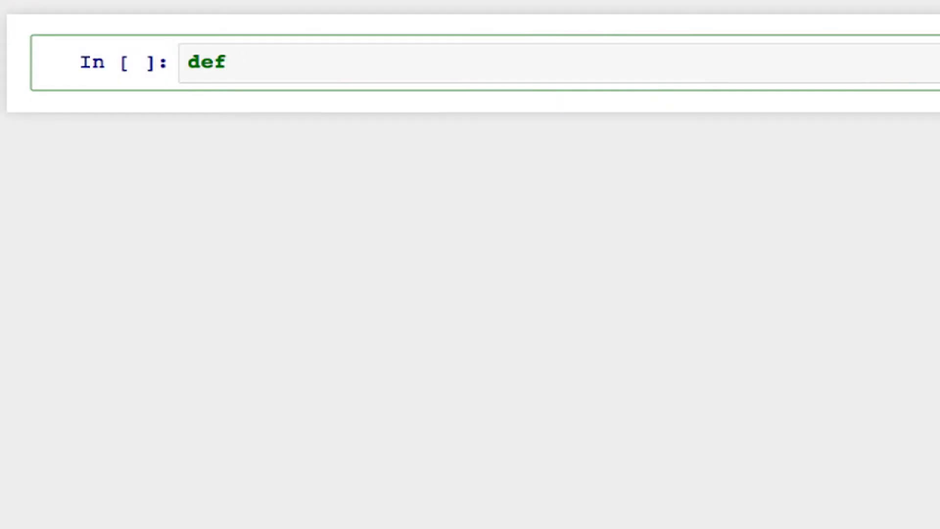
{"action": "type", "text": "longest"}
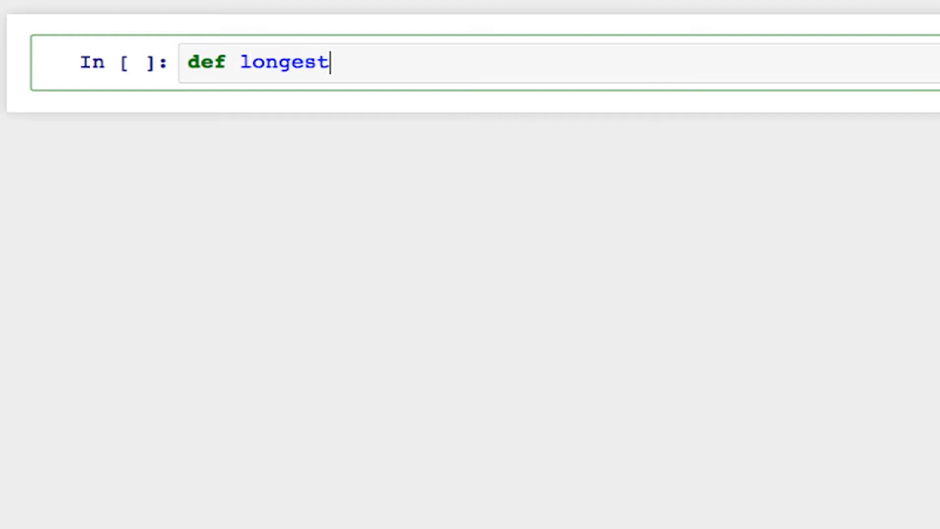
{"action": "type", "text": "CommonP"}
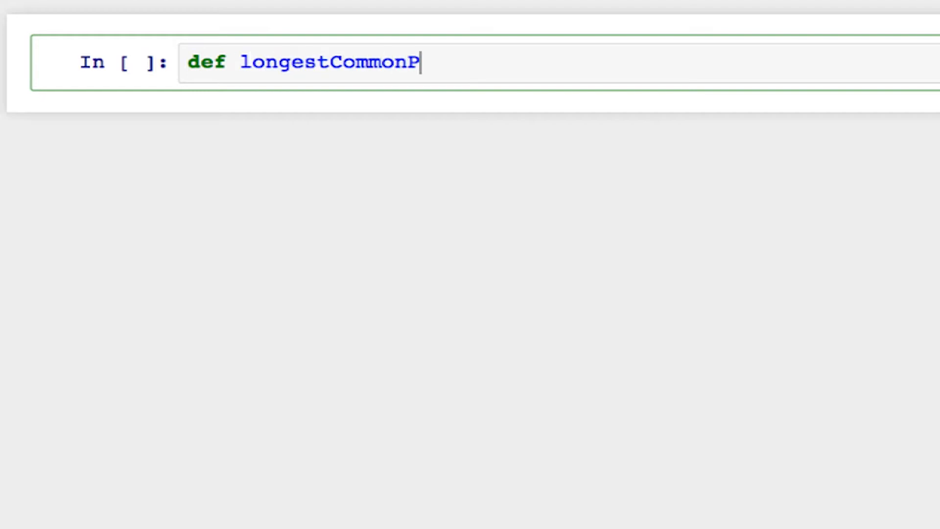
{"action": "type", "text": "refix("}
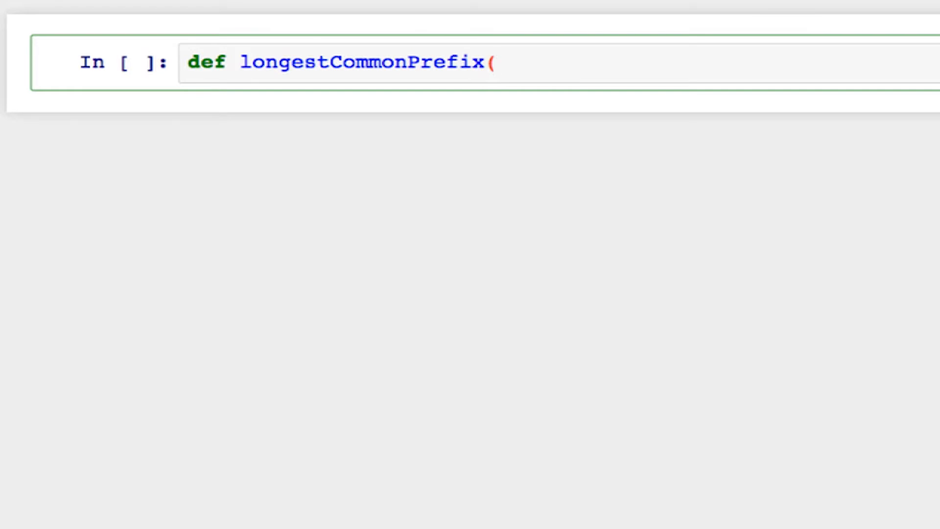
{"action": "type", "text": "s1, s2"}
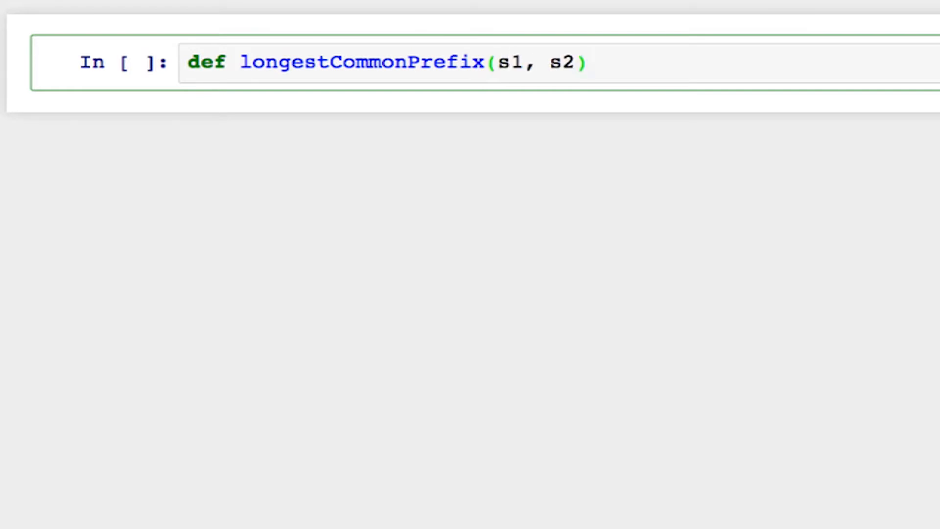
{"action": "type", "text": ":"}
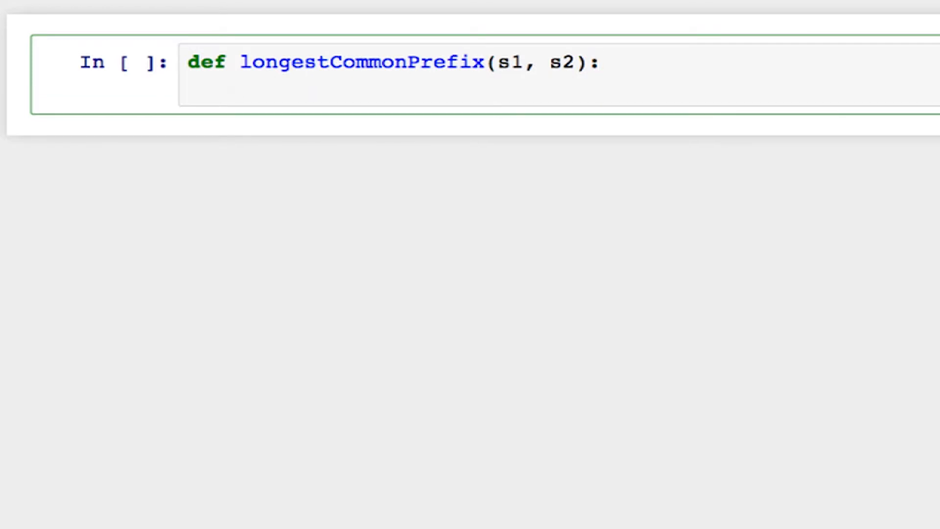
{"action": "type", "text": "i = 0"}
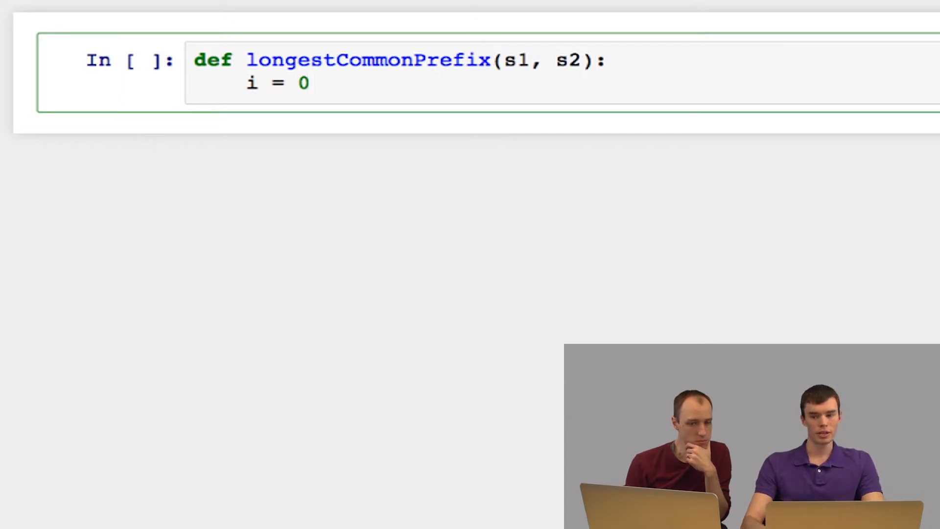
Add a while loop advancing i while within both lengths and s1[i] == s2[i]
{"action": "type", "text": "whil"}
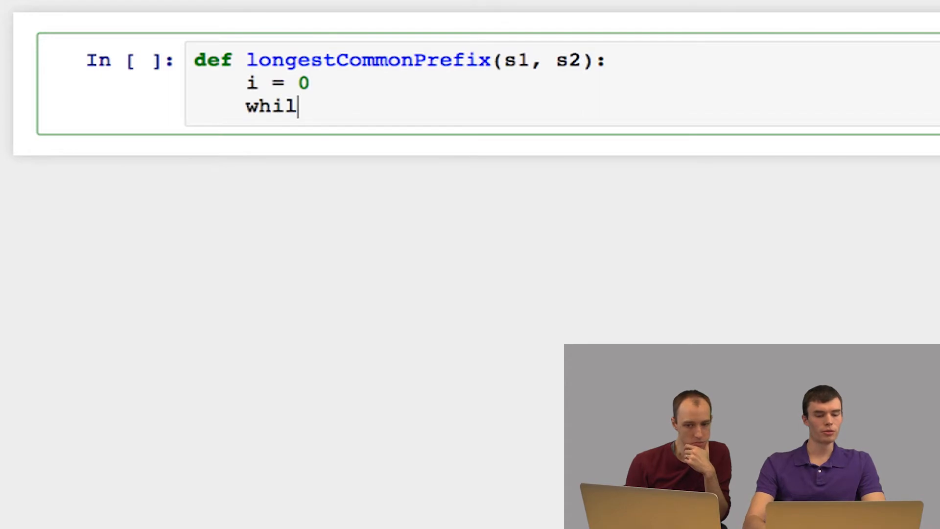
{"action": "type", "text": "e i <"}
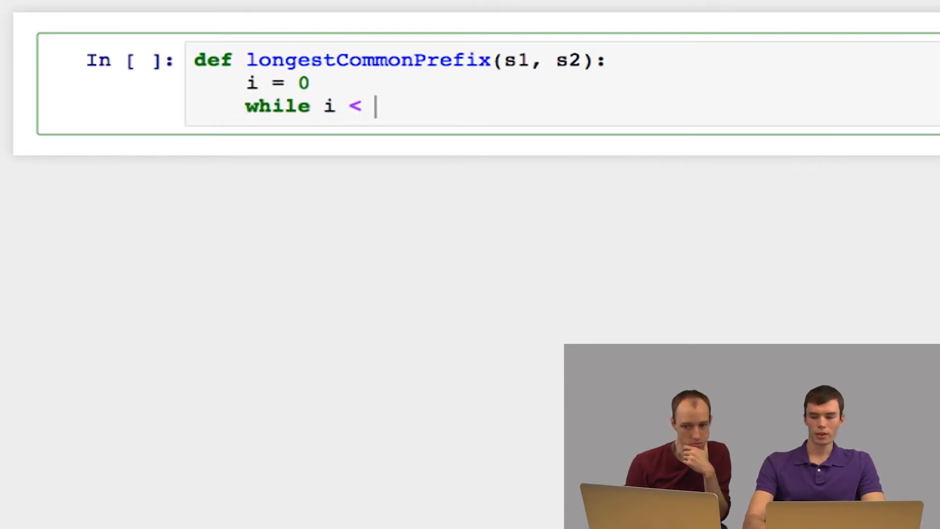
{"action": "type", "text": "len(s1) and i"}
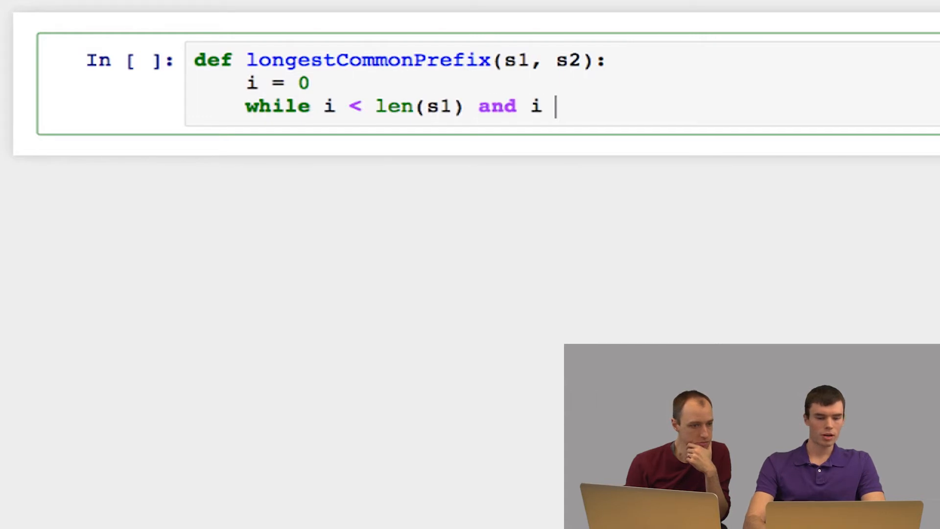
{"action": "type", "text": "< len"}
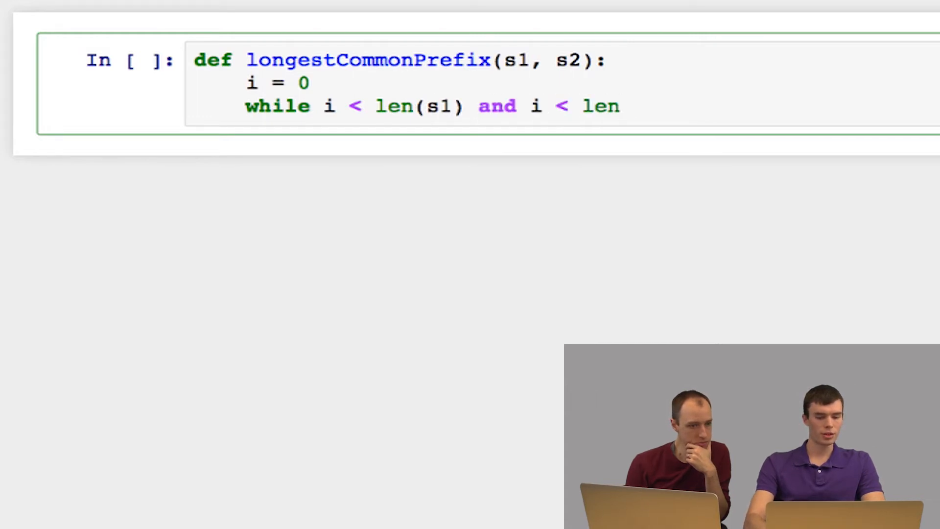
{"action": "type", "text": "(s2) and"}
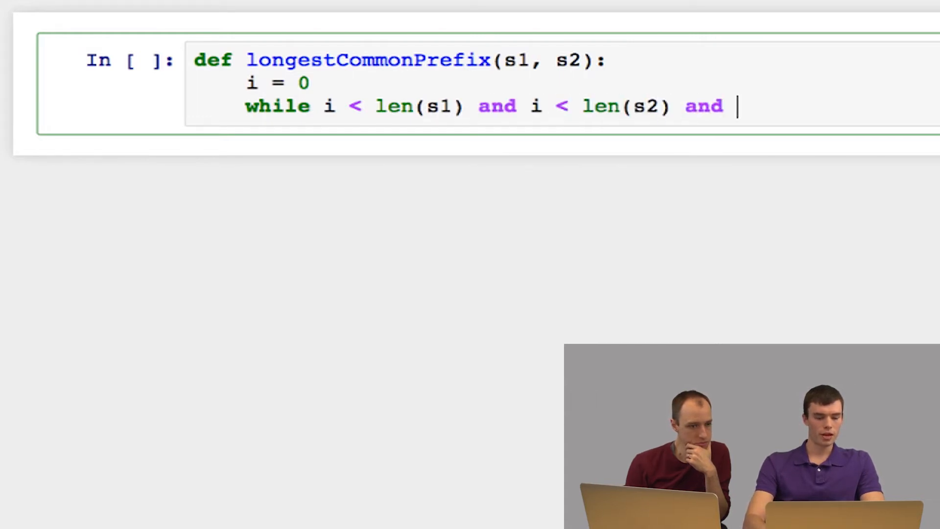
{"action": "type", "text": "s1["}
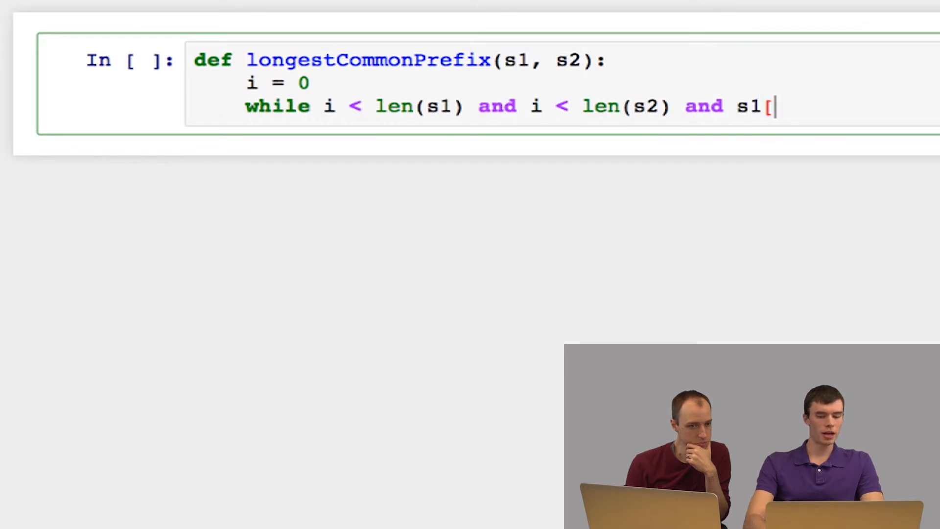
{"action": "type", "text": "i] == s"}
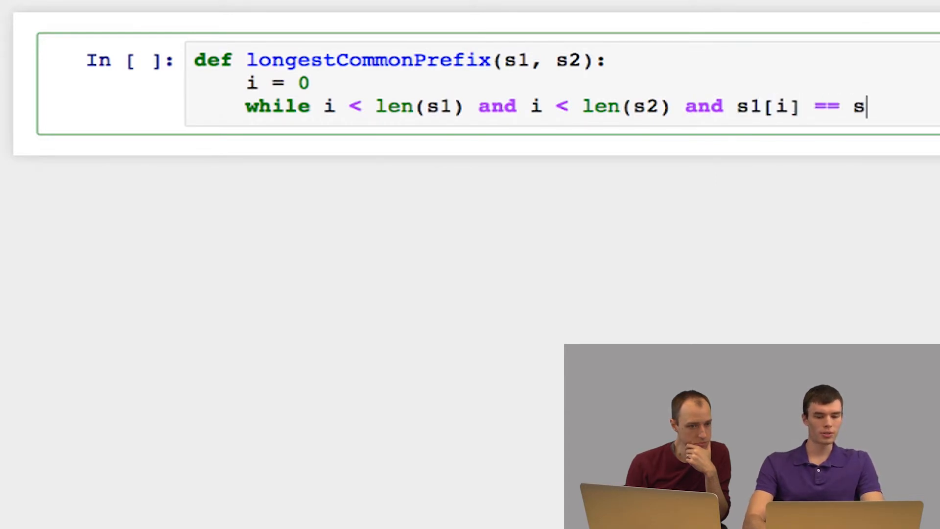
{"action": "type", "text": "2[i]"}
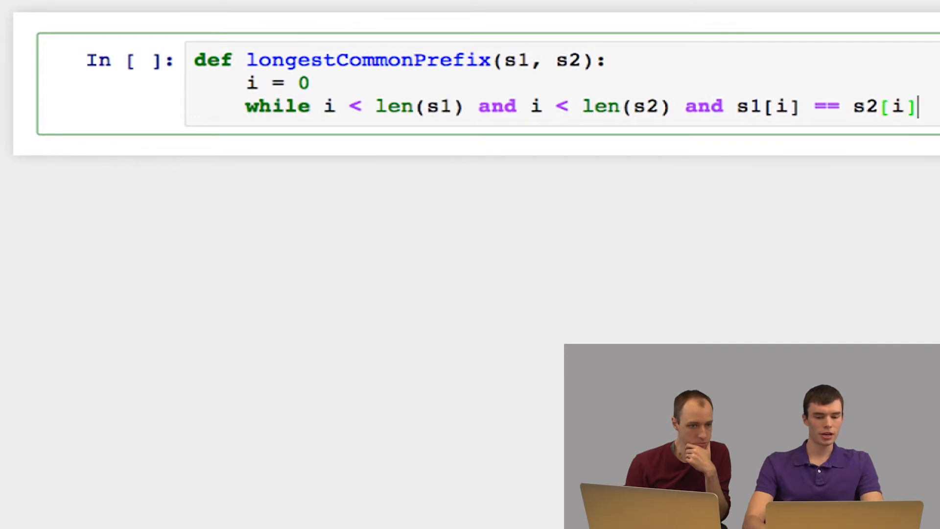
{"action": "type", "text": ":"}
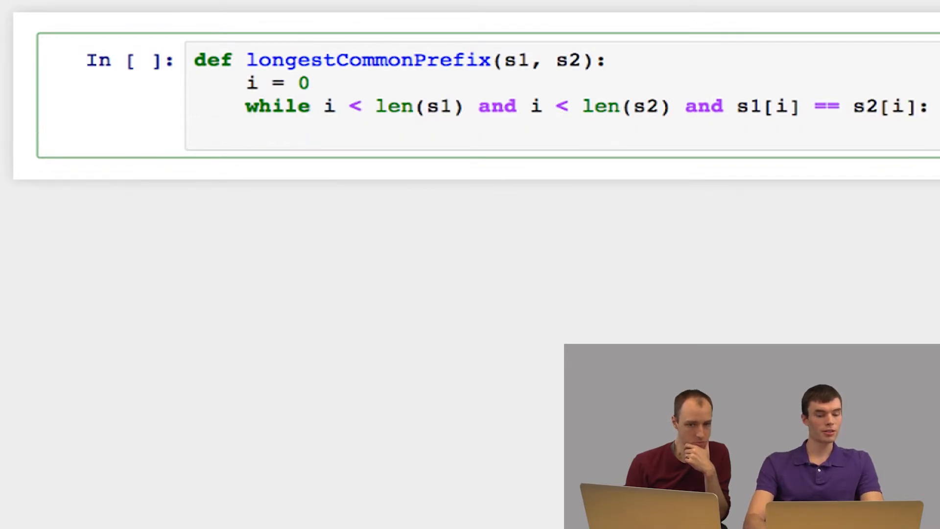
{"action": "type", "text": "i +="}
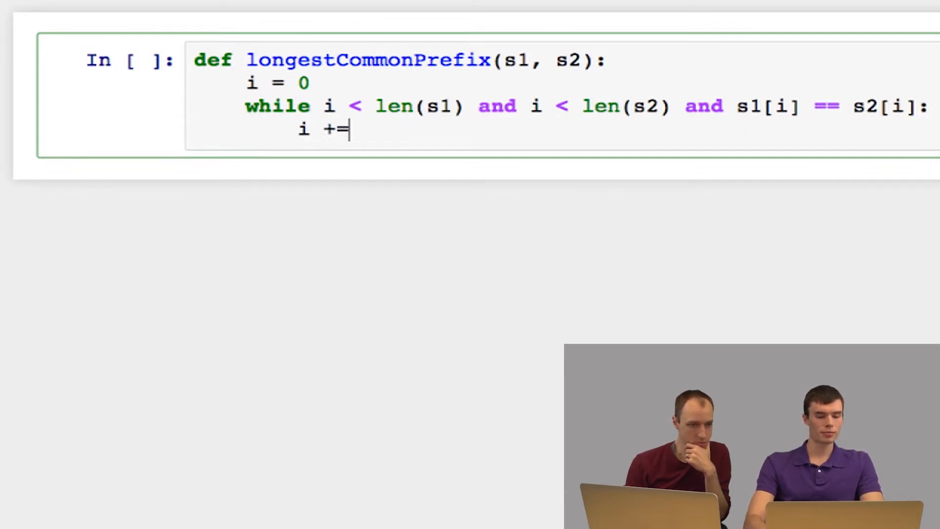
{"action": "type", "text": "1"}
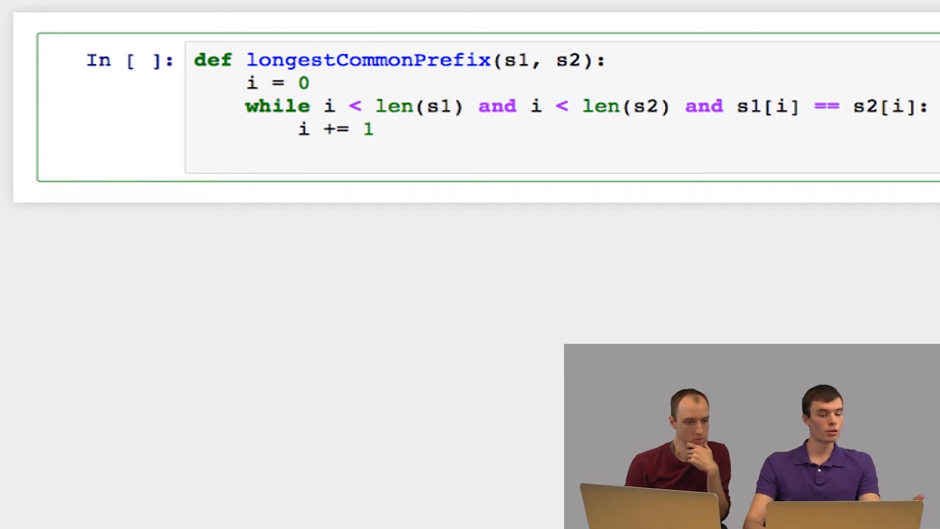
Return the matching prefix s1[:i] after the loop
{"action": "type", "text": "r"}
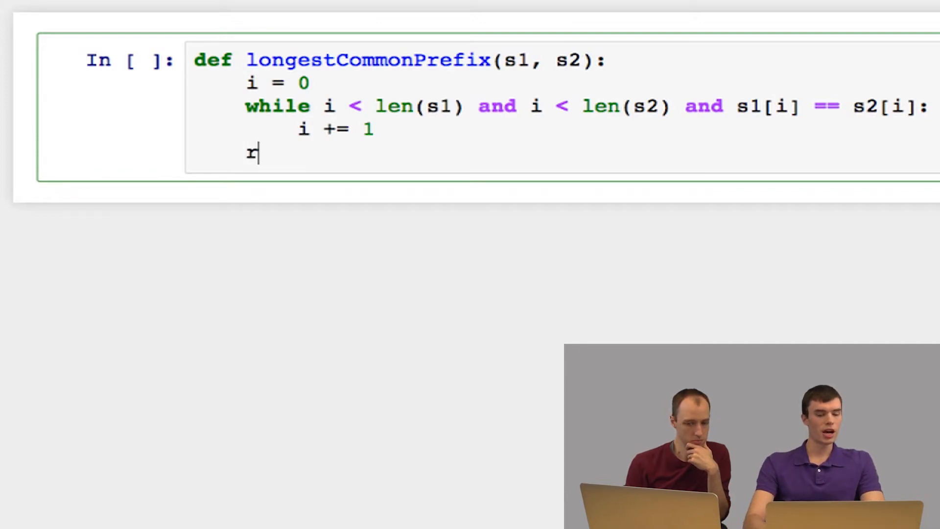
{"action": "type", "text": "eturn s1["}
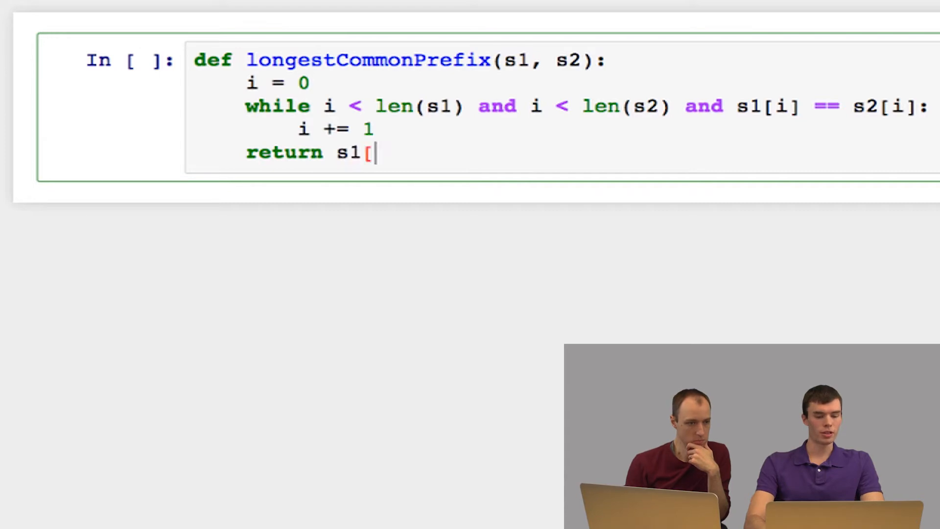
{"action": "type", "text": ":i]"}
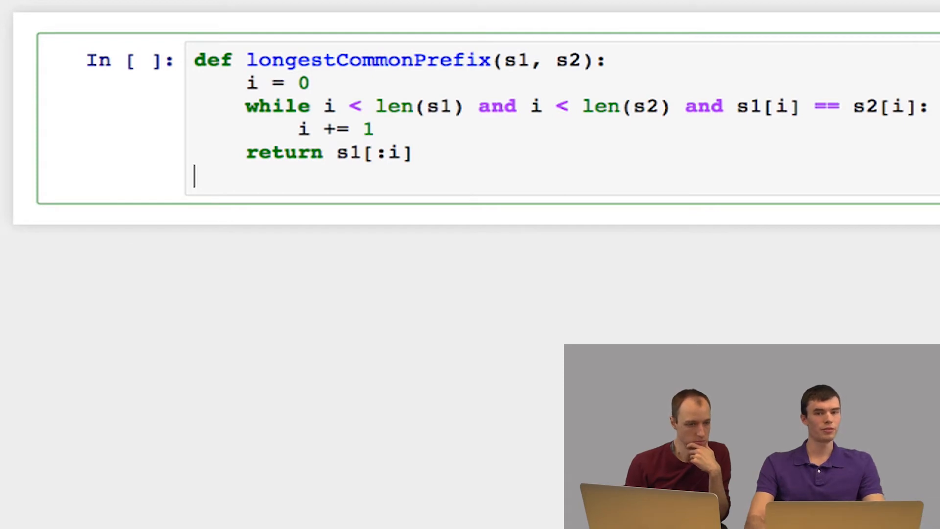
Call longestCommonPrefix('ACCATGT', 'ACCAGAC') and run it to get 'ACCA'
{"action": "type", "text": "longe"}
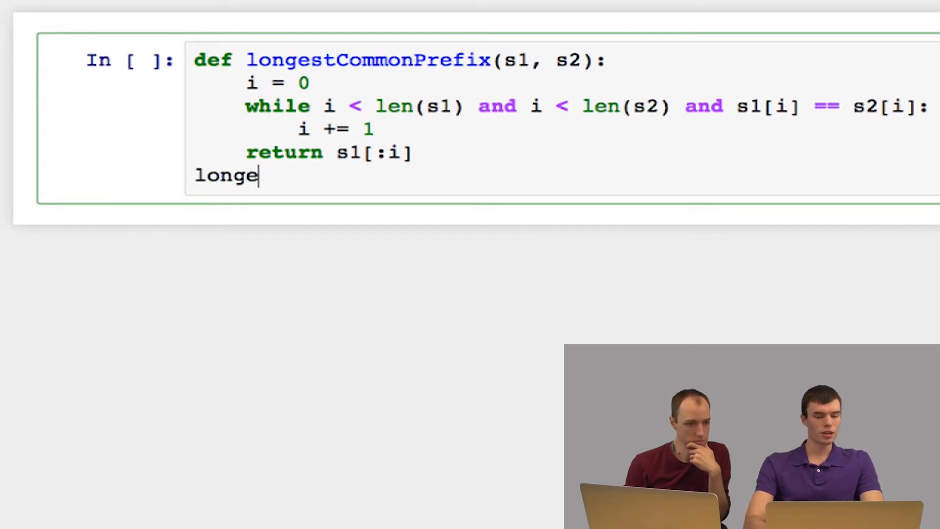
{"action": "type", "text": "stComm"}
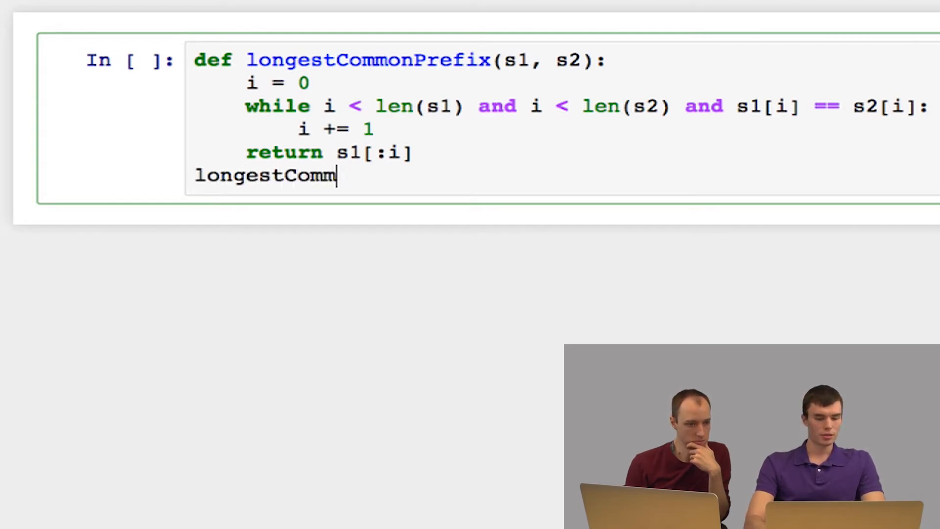
{"action": "type", "text": "onPrefix"}
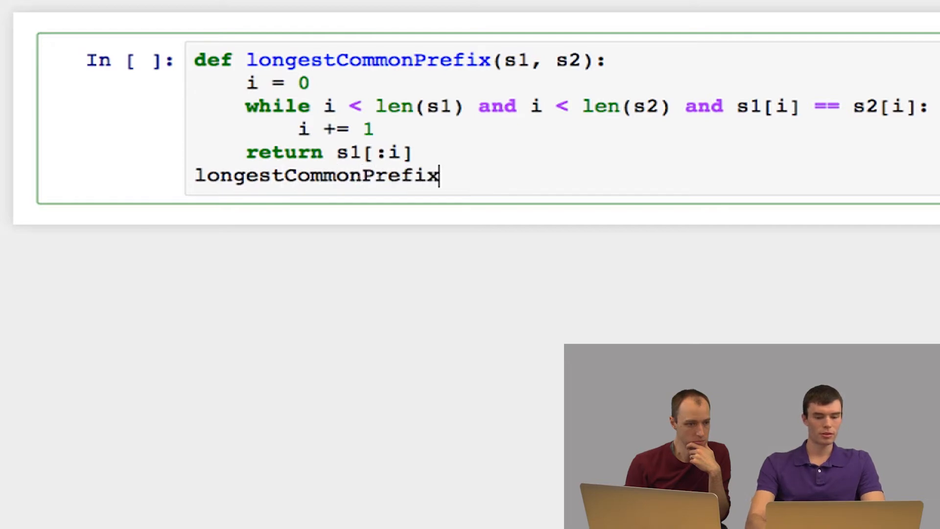
{"action": "type", "text": "('ACCA"}
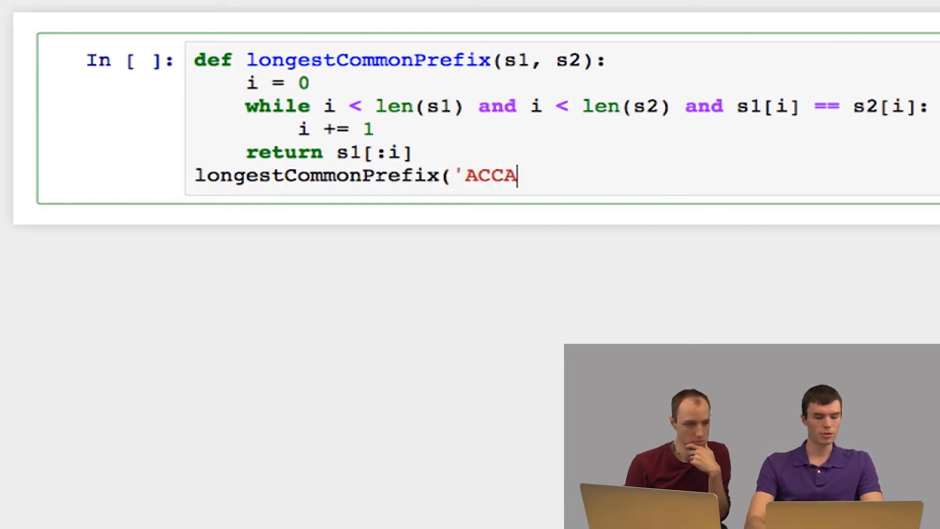
{"action": "type", "text": "TGT',"}
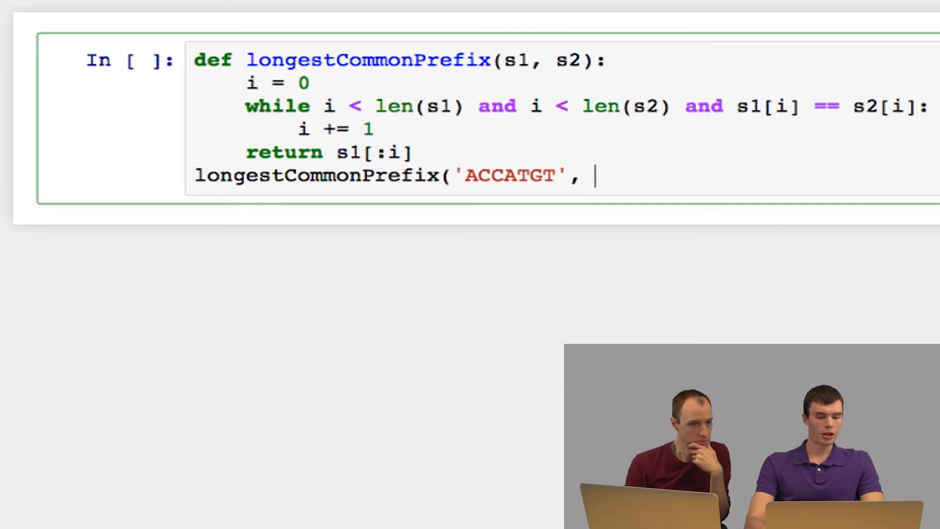
{"action": "type", "text": "'ACC"}
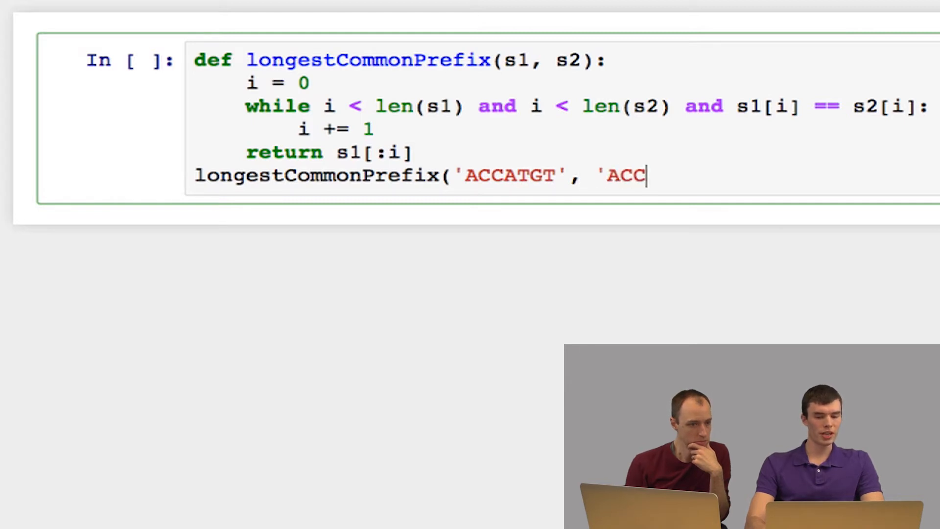
{"action": "type", "text": "AG"}
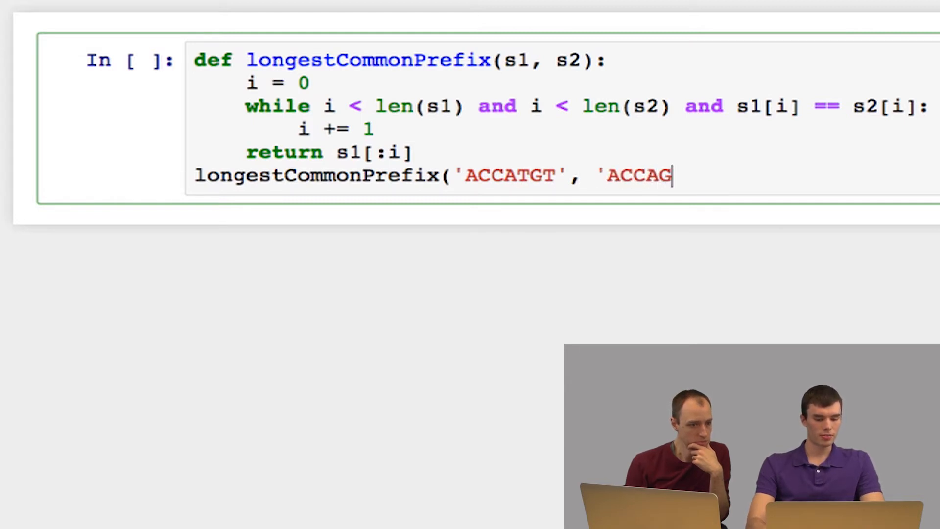
{"action": "type", "text": "AC'"}
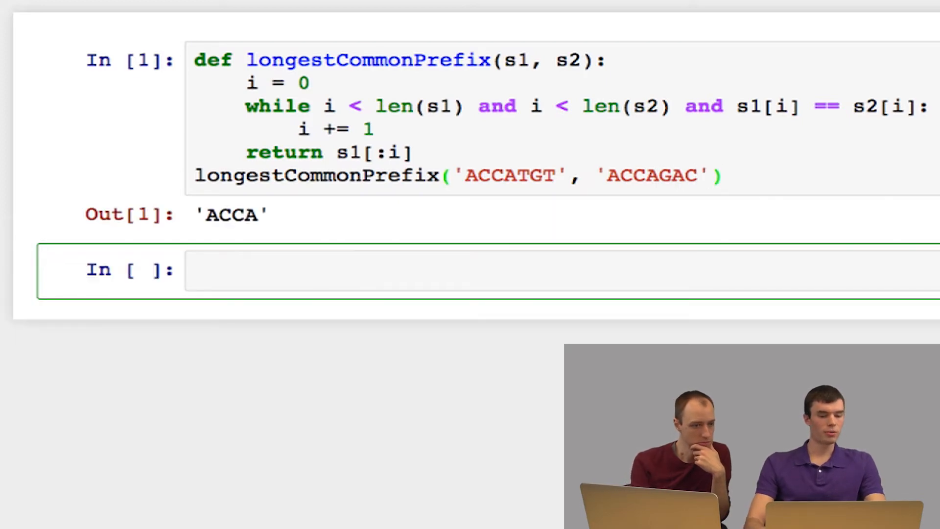
Start def match(s1 in the new empty cell below the output
{"action": "left_click", "coordinate": [198, 270]}
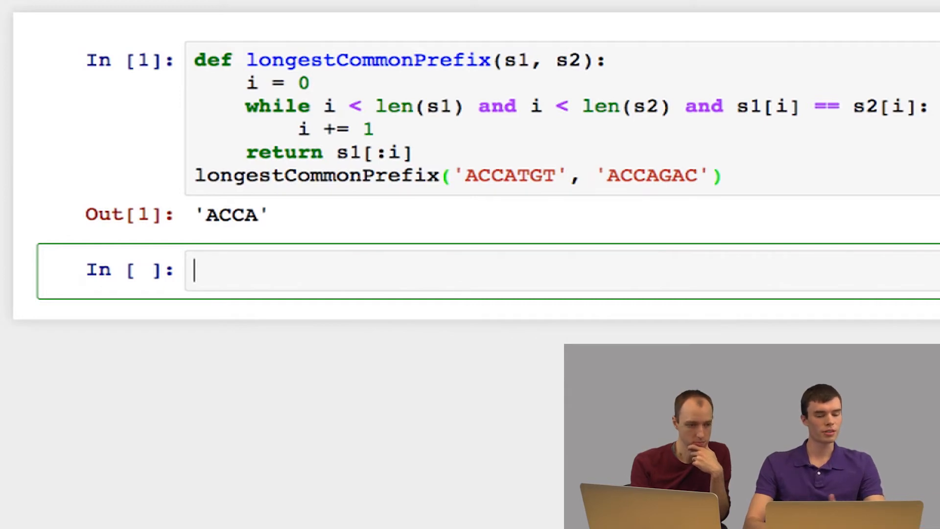
{"action": "type", "text": "def match(s1"}
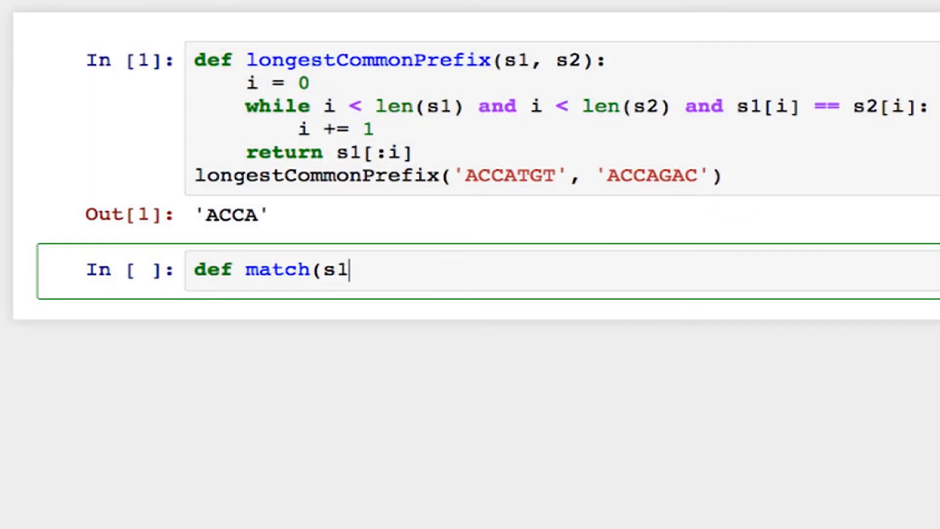
Finish the match(s1, s2) signature and return False if len(s1) != len(s2)
{"action": "type", "text": ", s2):"}
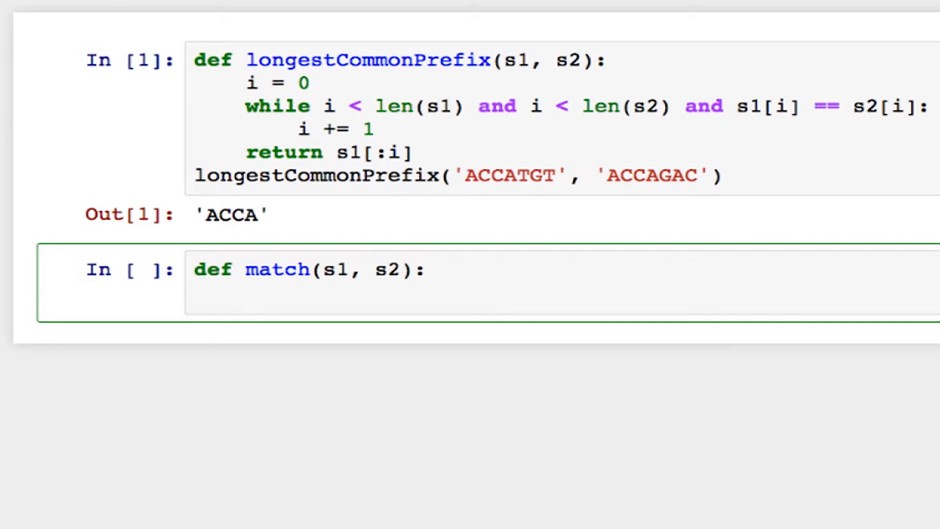
{"action": "type", "text": "if not l"}
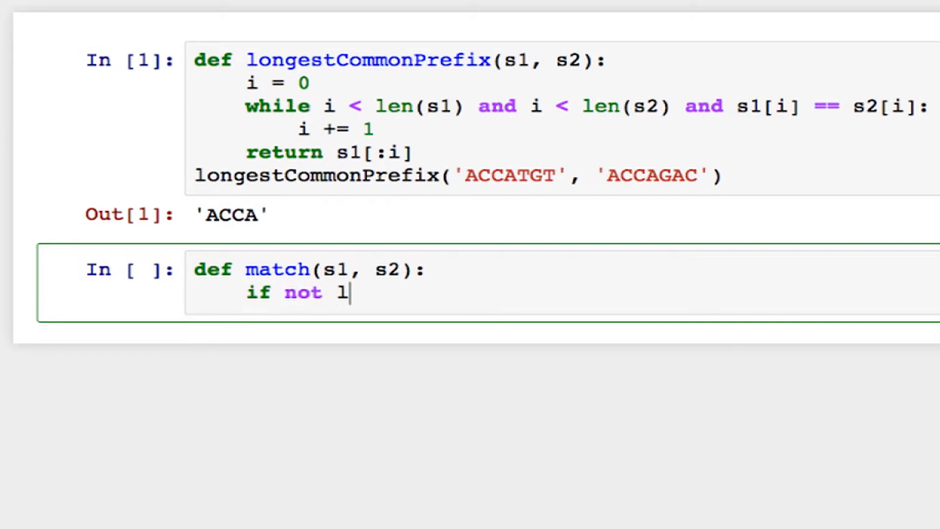
{"action": "type", "text": "en(s1)"}
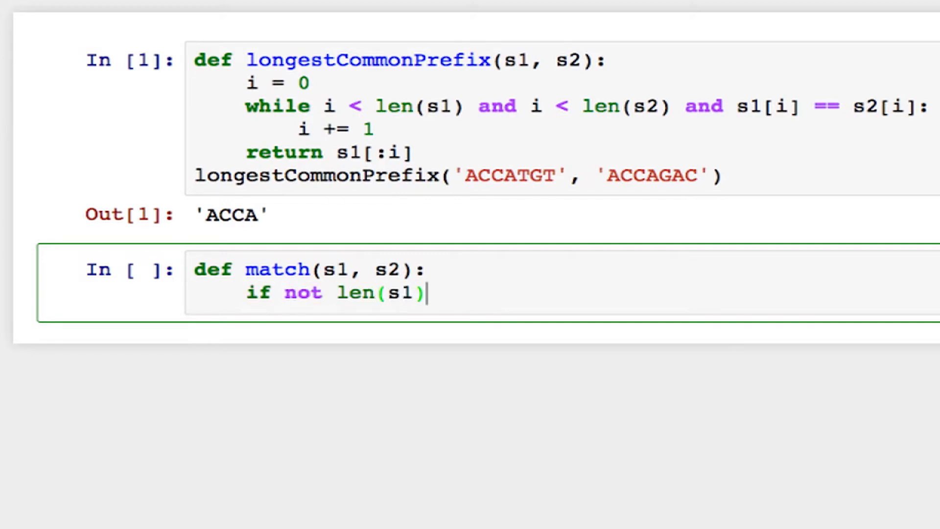
{"action": "type", "text": "== len("}
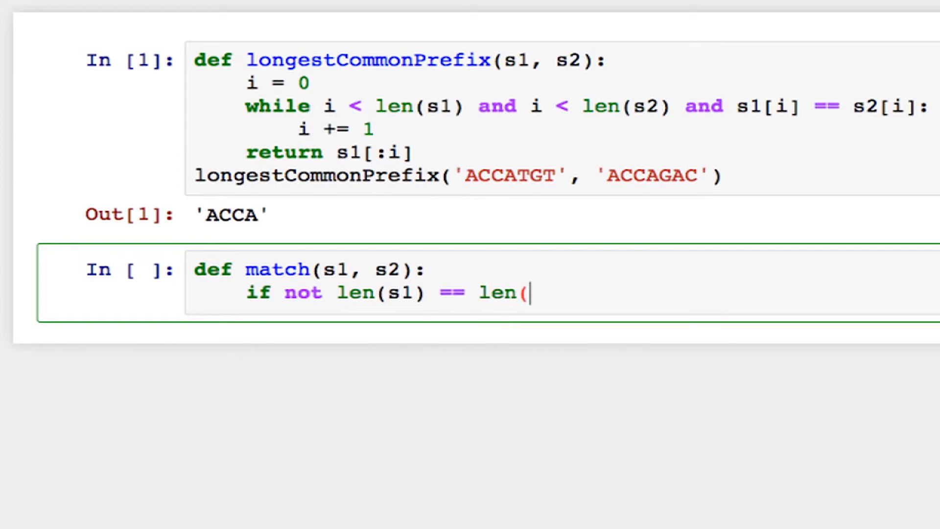
{"action": "type", "text": "s2):"}
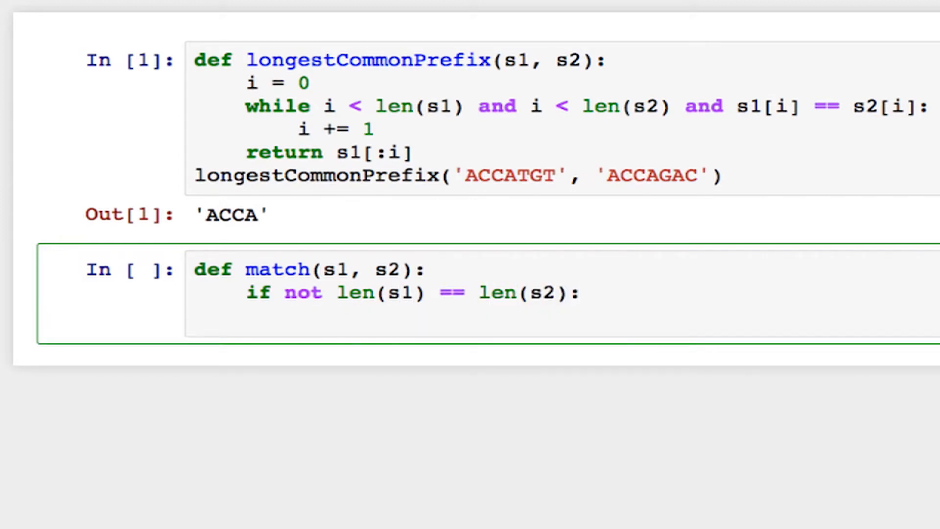
{"action": "type", "text": "return False"}
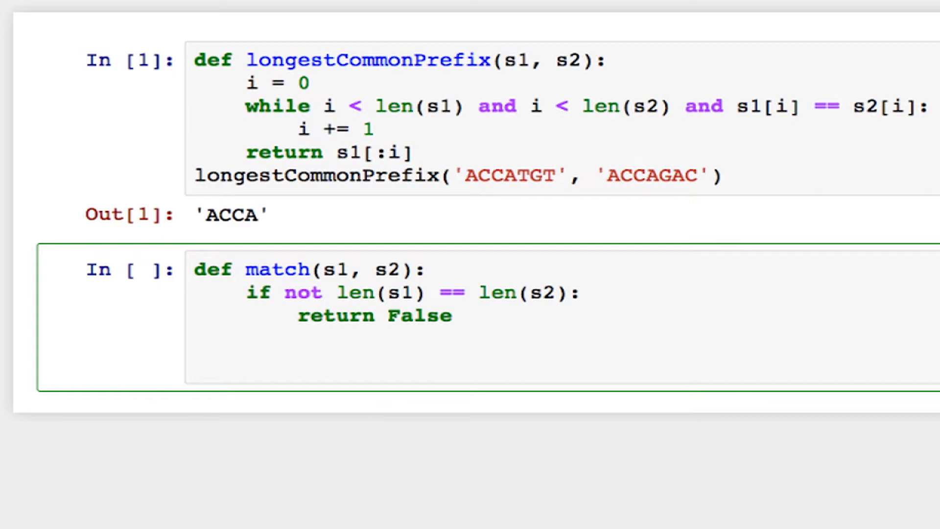
Loop over range(len(s1)) and return False when s1[i] does not equal s2[i]
{"action": "type", "text": "for"}
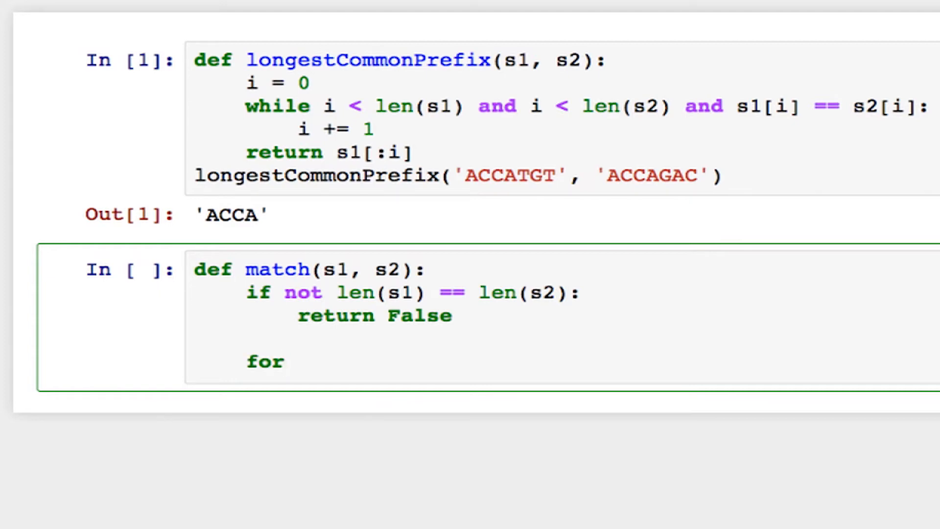
{"action": "type", "text": "i in r"}
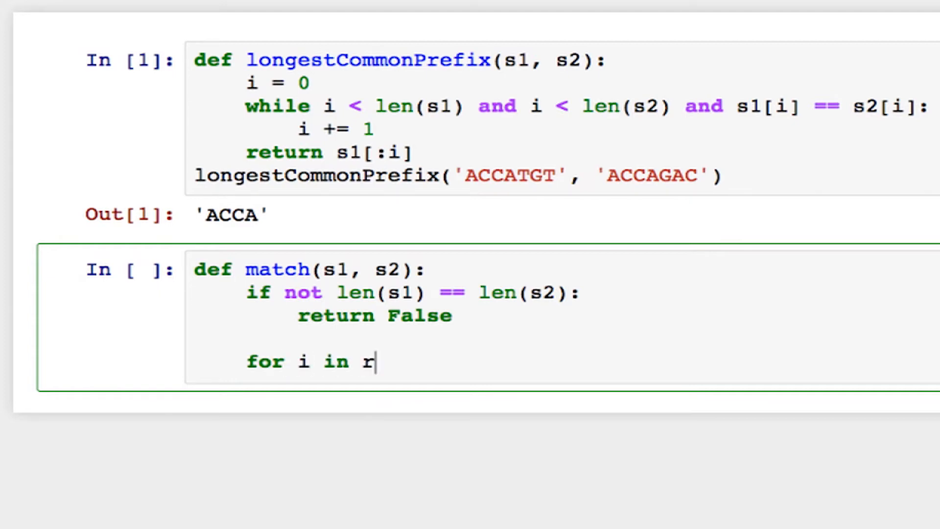
{"action": "type", "text": "ange(len("}
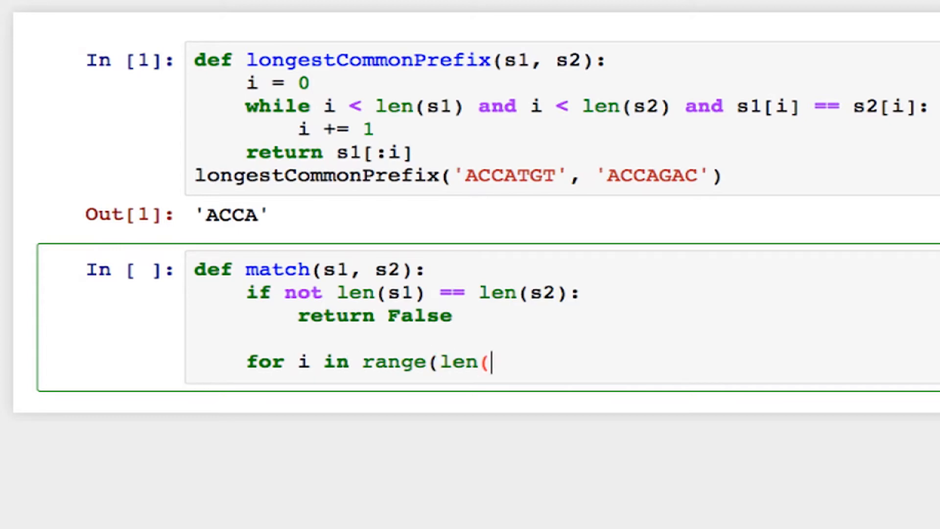
{"action": "type", "text": "s1)):"}
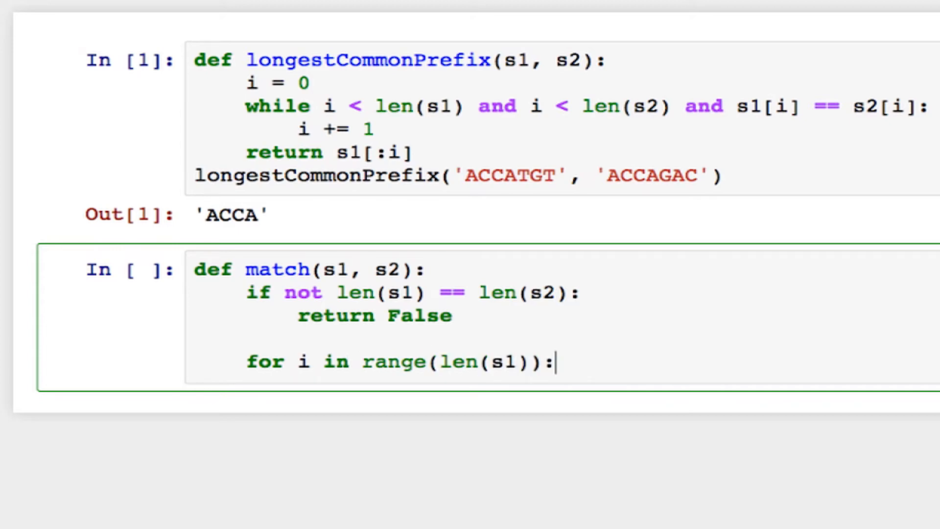
{"action": "type", "text": "if"}
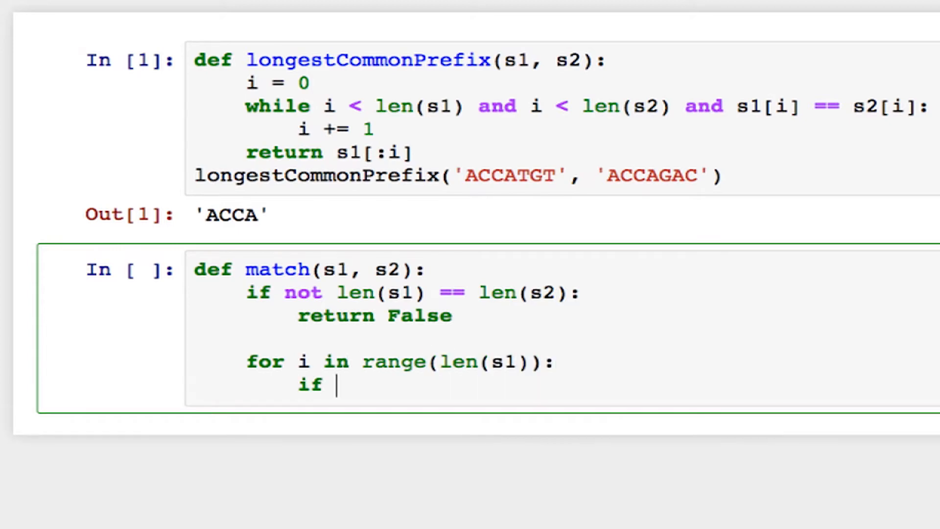
{"action": "type", "text": "not s"}
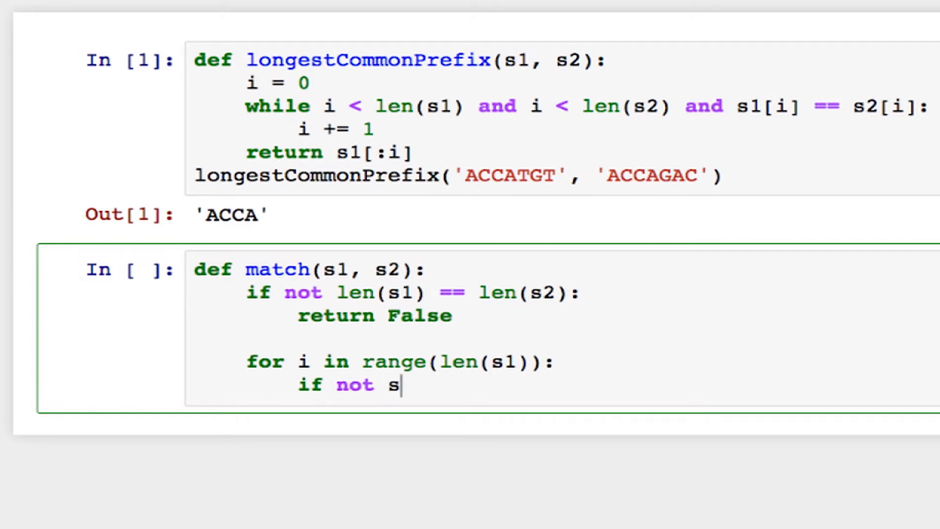
{"action": "type", "text": "1[i] =="}
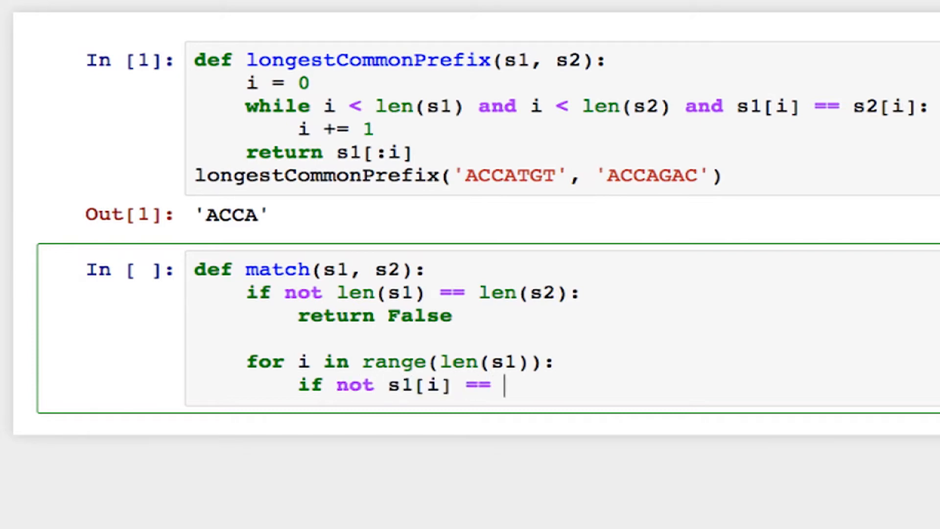
{"action": "type", "text": "s2[i]:"}
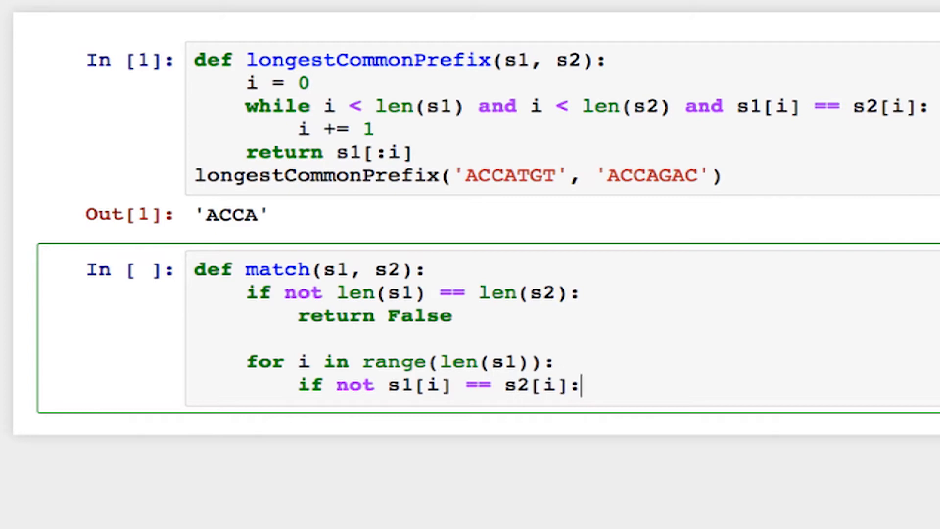
{"action": "type", "text": "reut"}
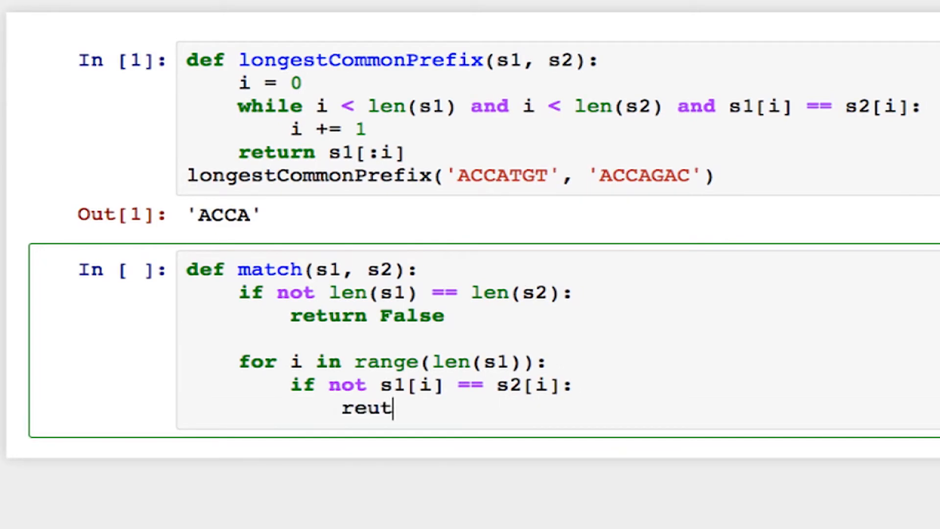
{"action": "type", "text": "return"}
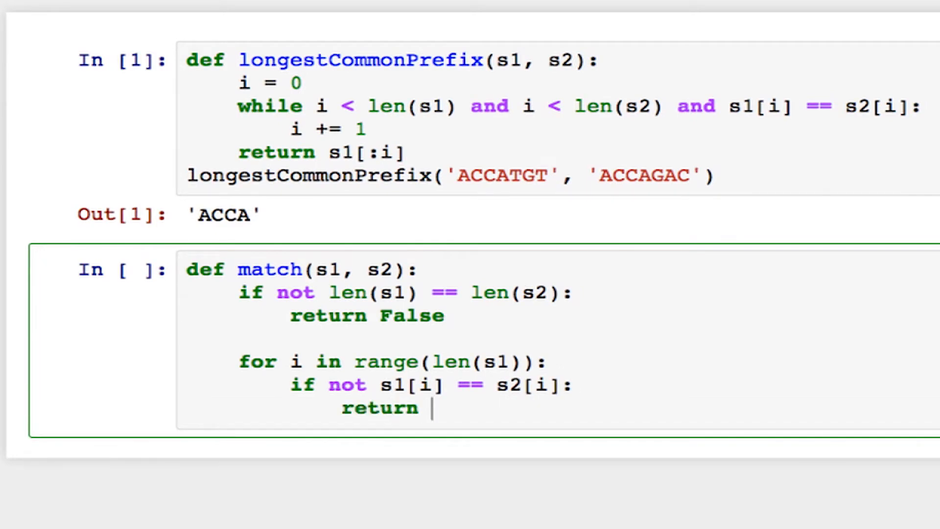
{"action": "type", "text": "False"}
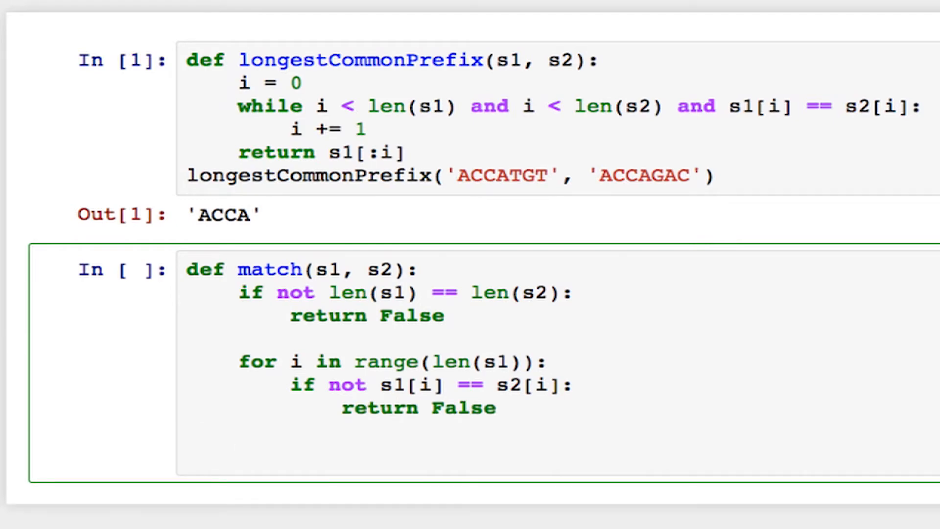
End match with return True after the loop
{"action": "type", "text": "r"}
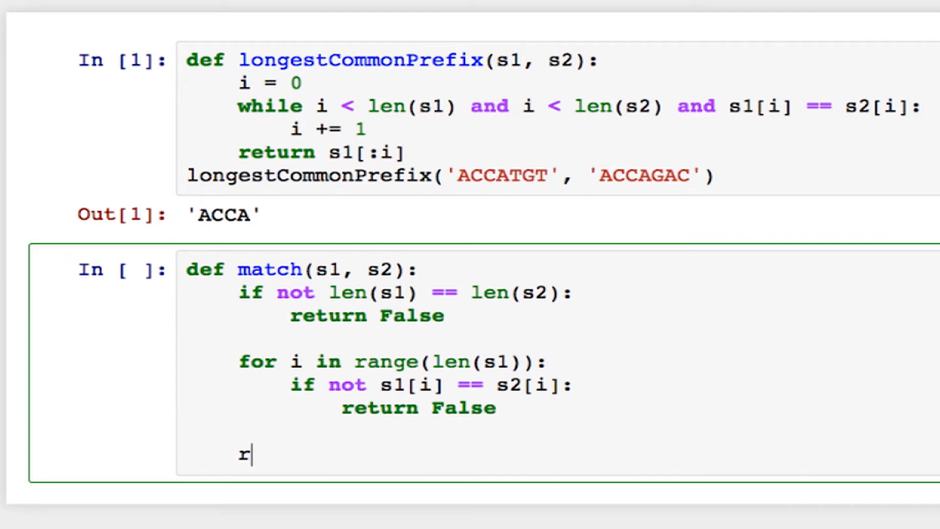
{"action": "type", "text": "eturn T"}
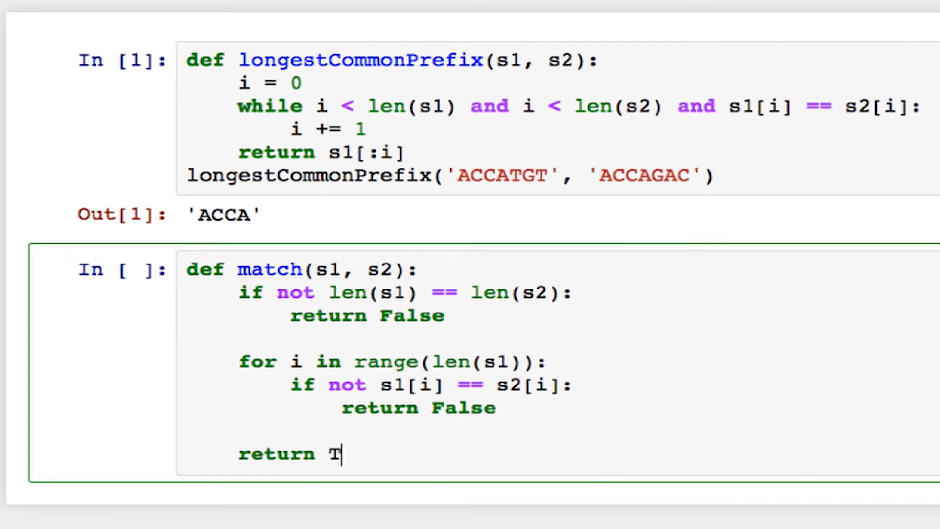
{"action": "type", "text": "rue"}
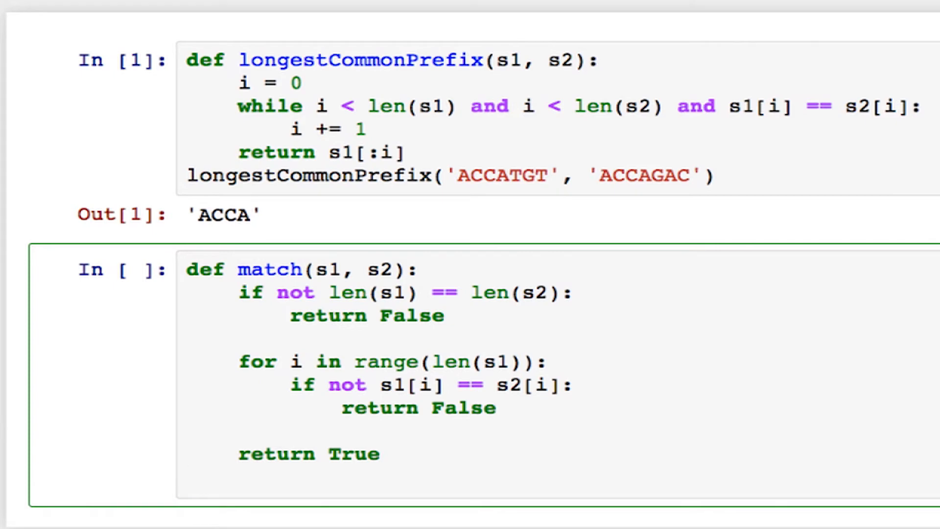
Run match('ATGCT', 'ATGCT') and get True
{"action": "type", "text": "match("}
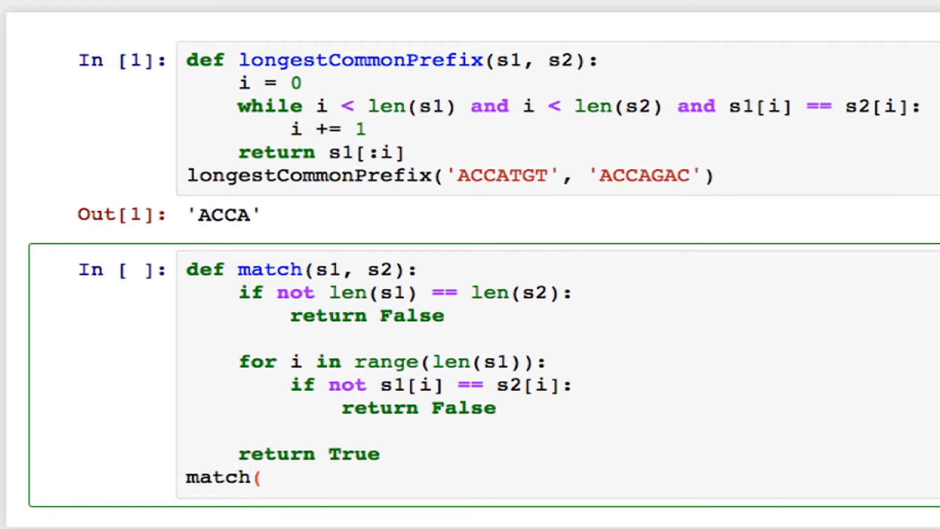
{"action": "type", "text": "'ATGCT"}
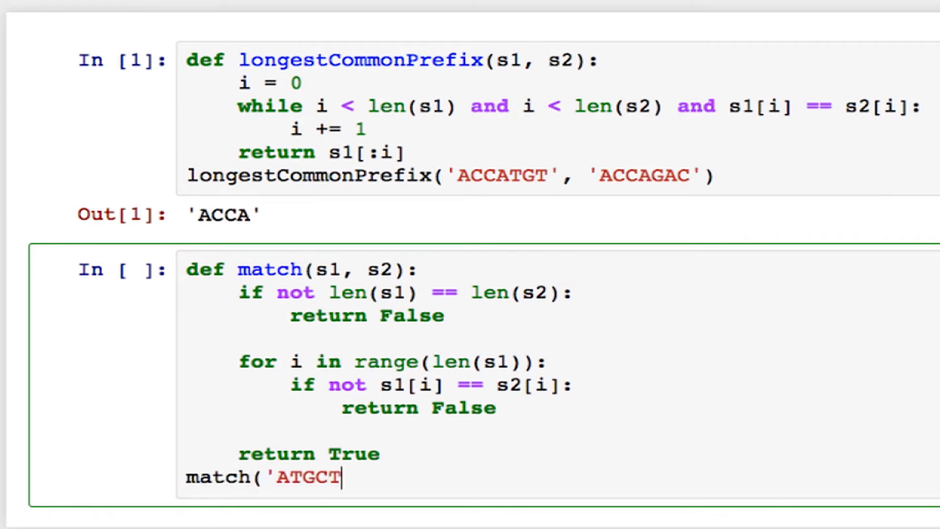
{"action": "type", "text": "', 'A"}
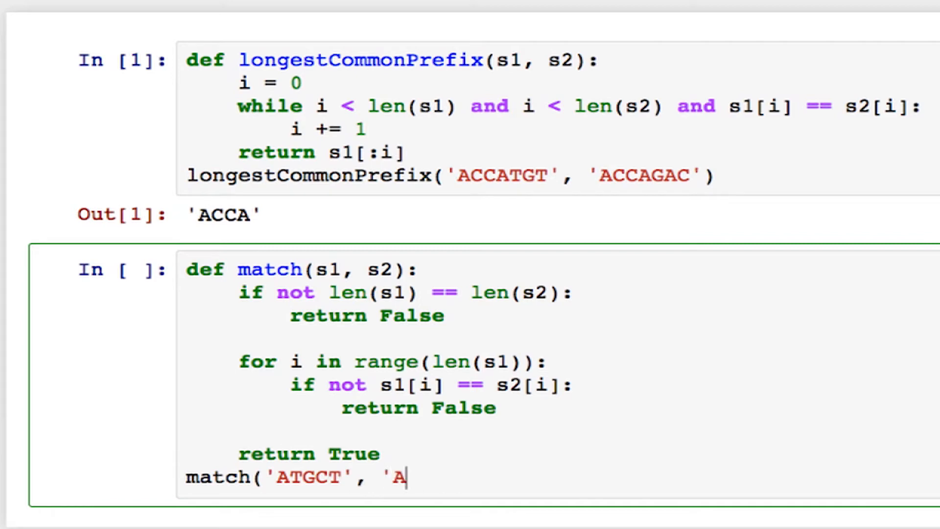
{"action": "type", "text": "TGCT\""}
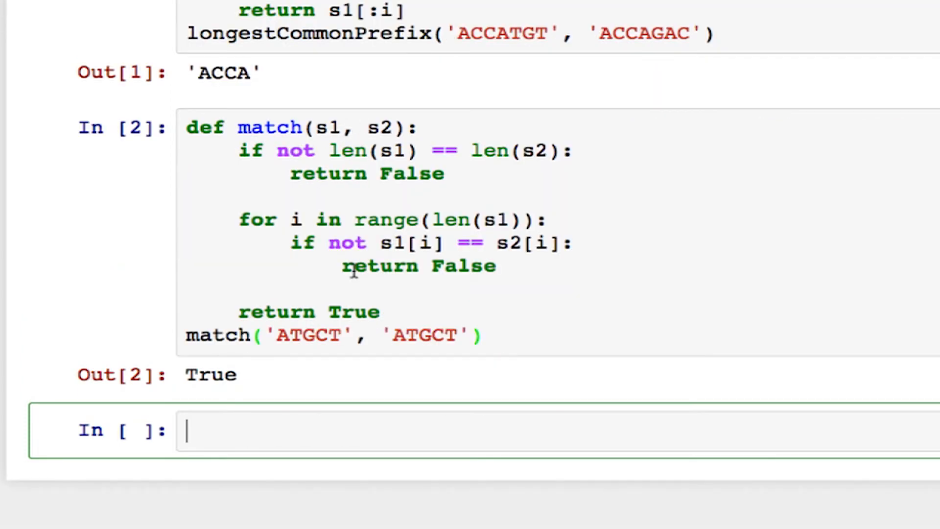
Run match('ATCGT', 'AACCG') in a new cell and get False
{"action": "type", "text": "match("}
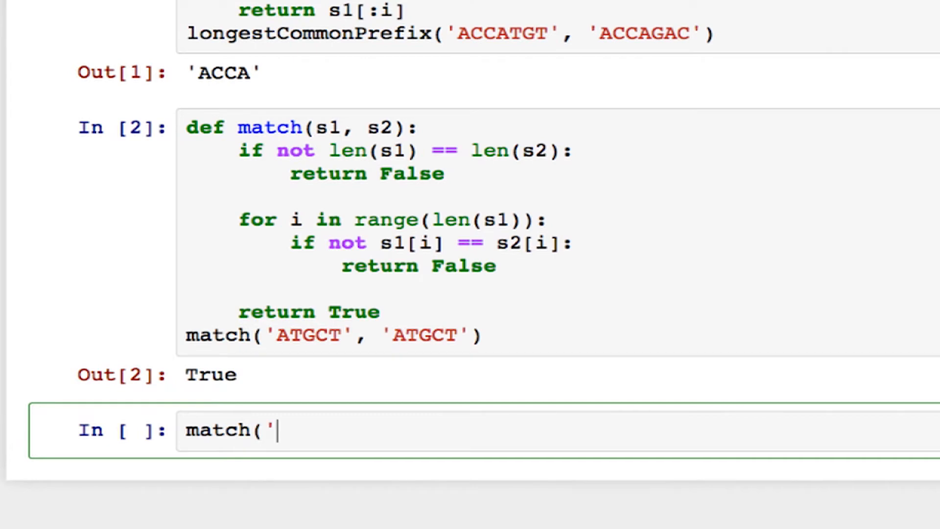
{"action": "type", "text": "ATCGT"}
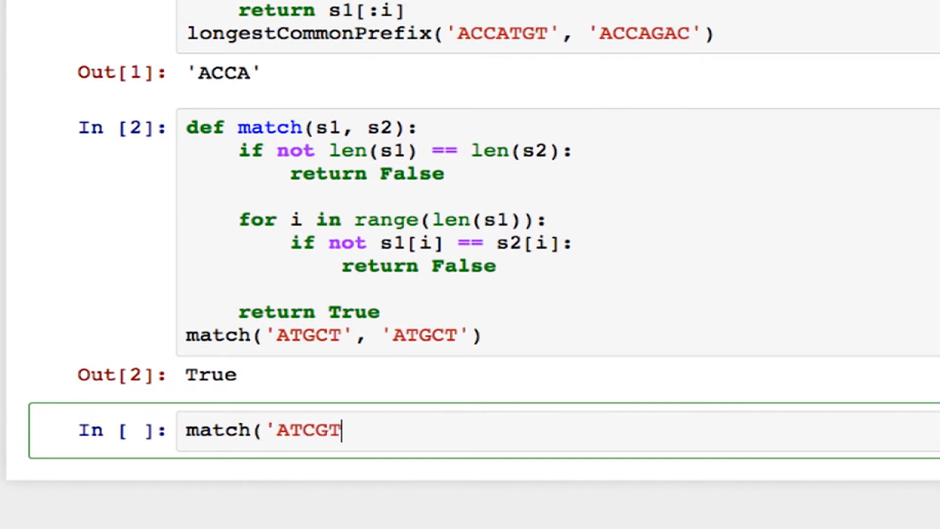
{"action": "type", "text": "', 'AACCG"}
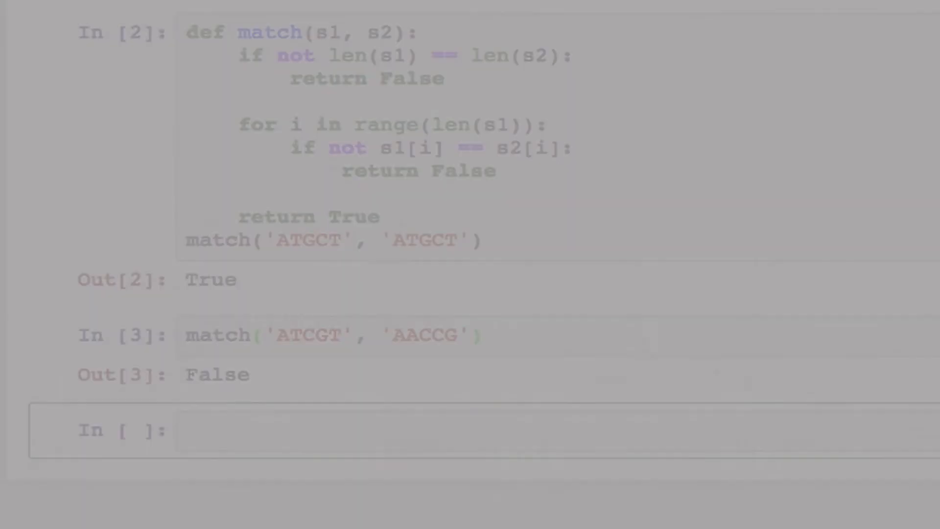
{"action": "type", "text": "'"}
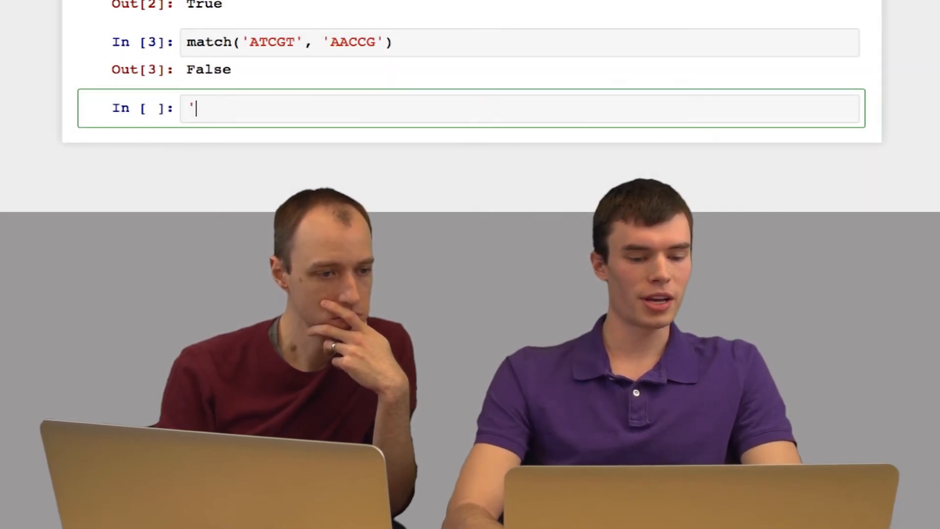
Run 'ACTGT' == 'ACTGT' to get True, then begin a complement assignment below
{"action": "type", "text": "ACTGT"}
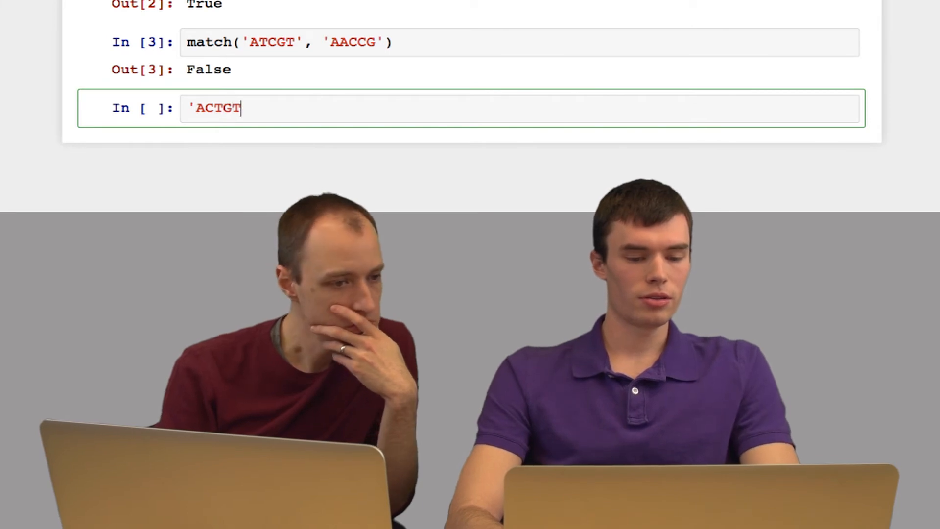
{"action": "type", "text": "=="}
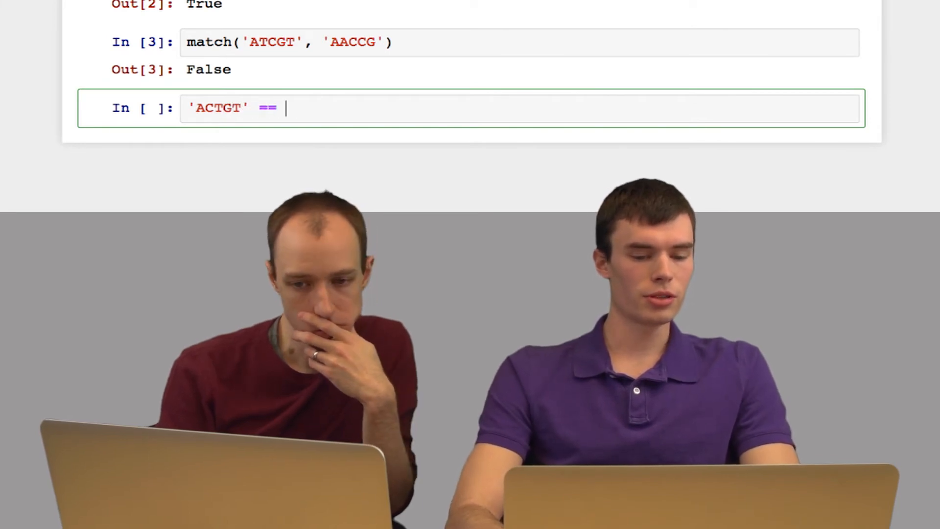
{"action": "type", "text": "'ACGTG"}
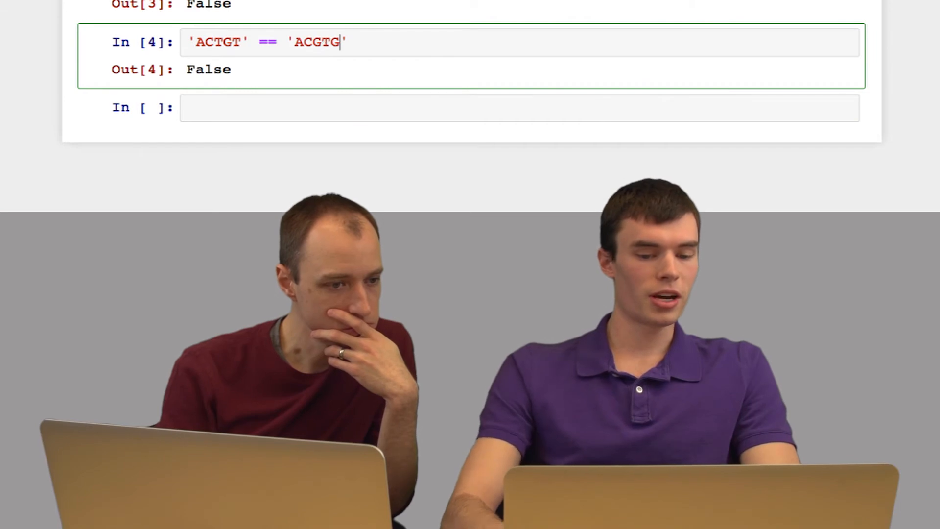
{"action": "type", "text": "ACTGT"}
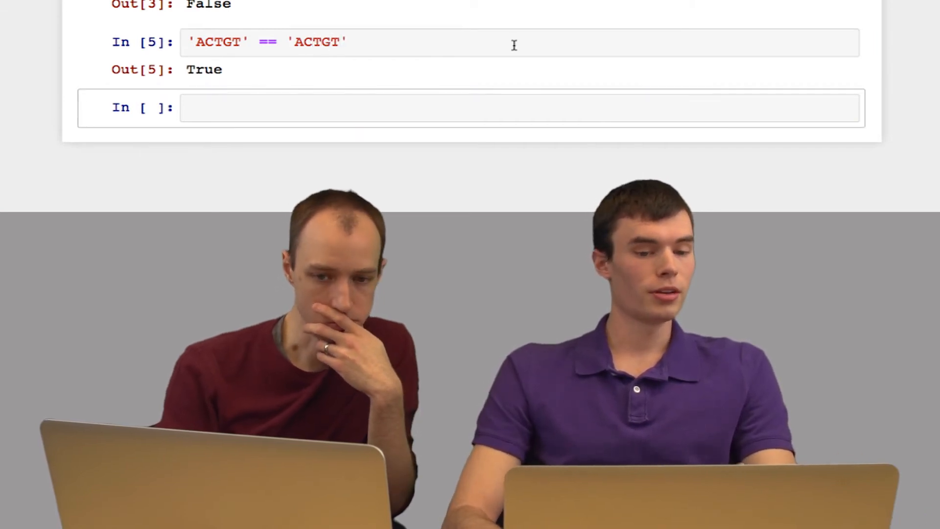
{"action": "scroll", "scroll_direction": "down", "scroll_amount": 3}
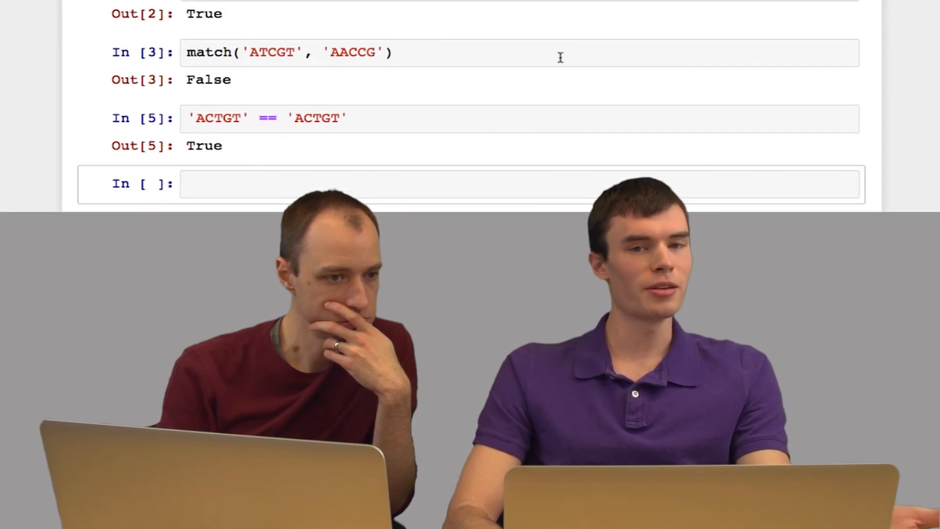
{"action": "type", "text": "complement ="}
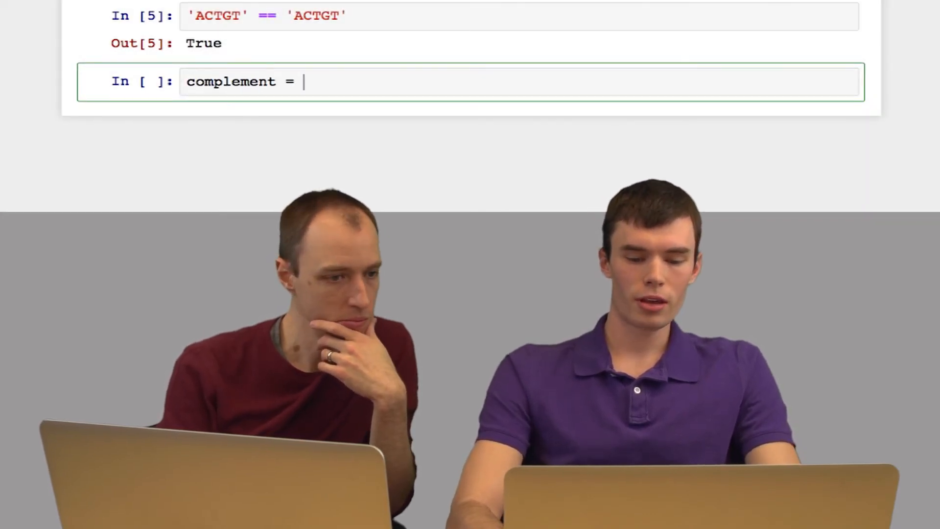
Define complement = {'A': 'T', 'C': 'G', 'G': 'C', 'T': 'A'} and run it
{"action": "type", "text": "{}"}
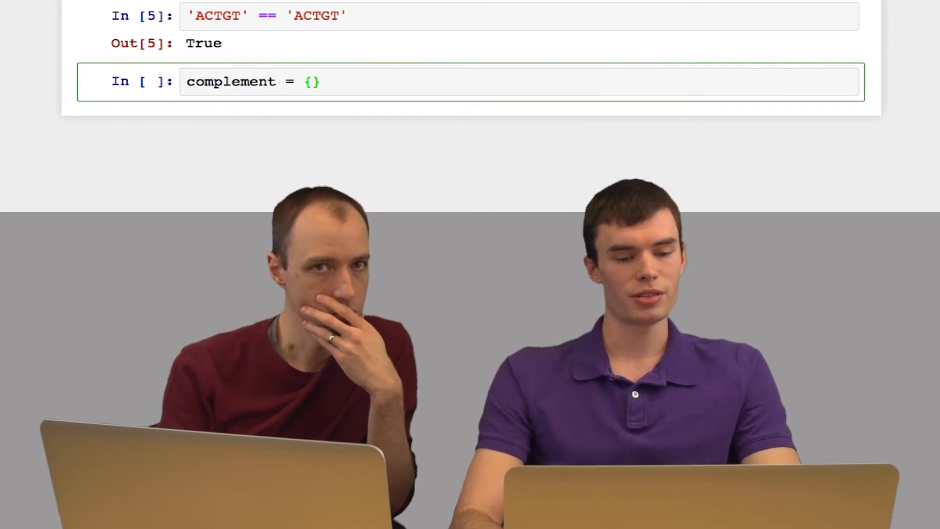
{"action": "type", "text": "'A'"}
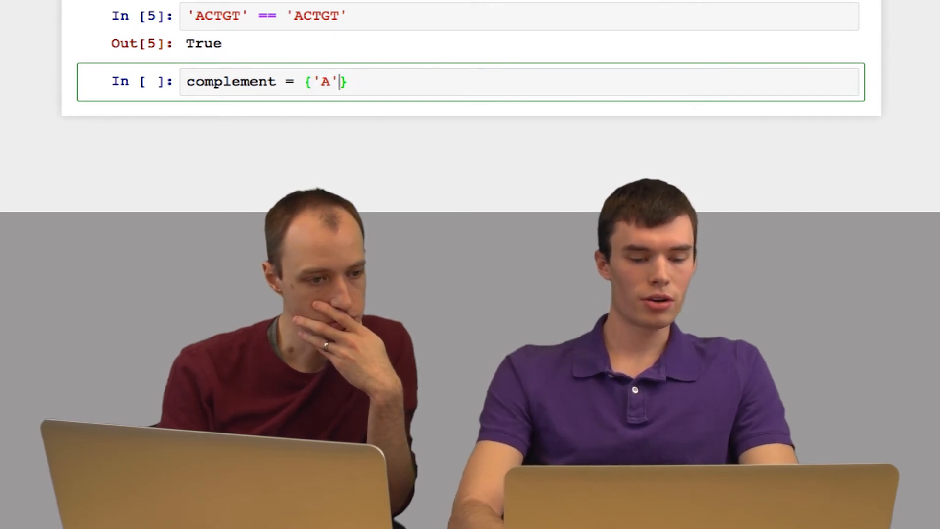
{"action": "type", "text": ":"}
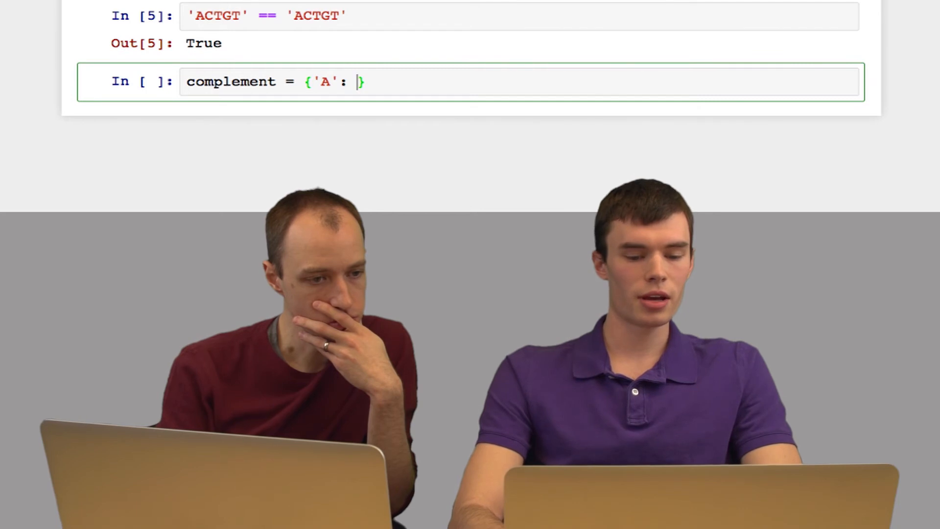
{"action": "type", "text": "'T"}
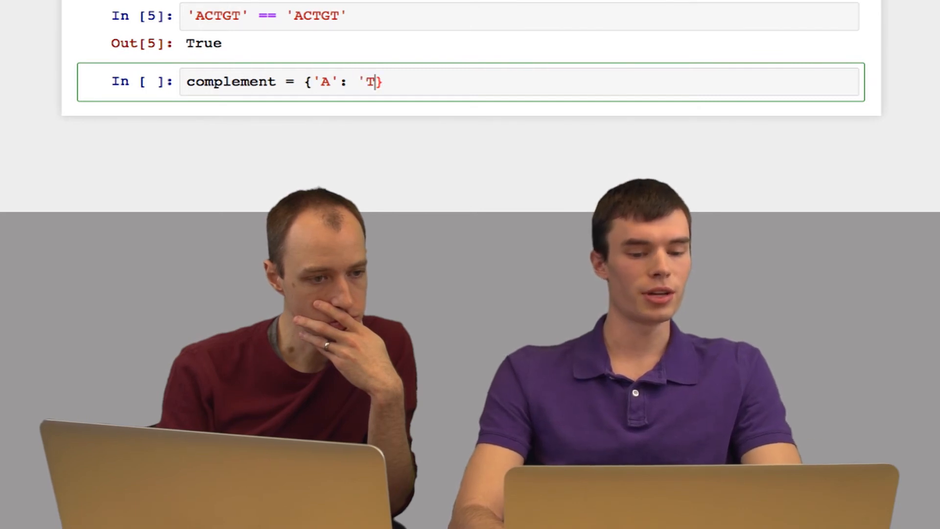
{"action": "type", "text": ", '"}
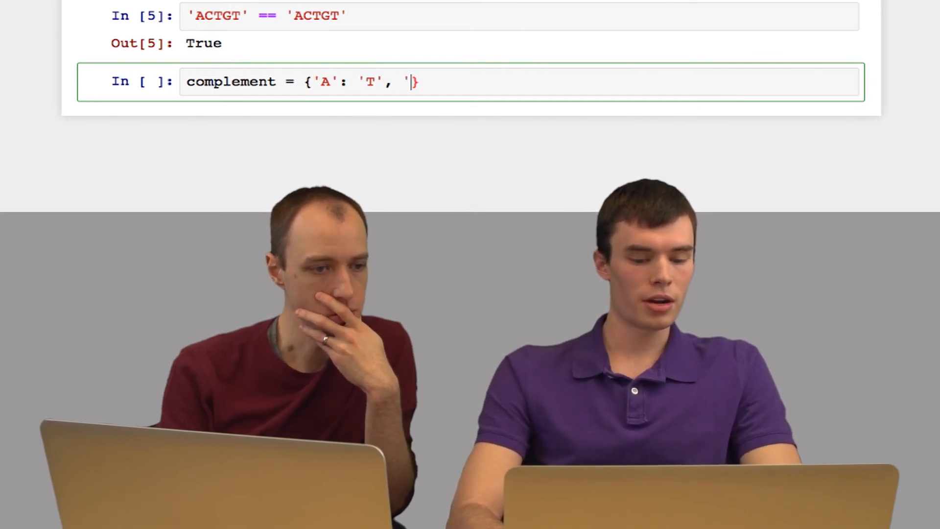
{"action": "type", "text": "C': '"}
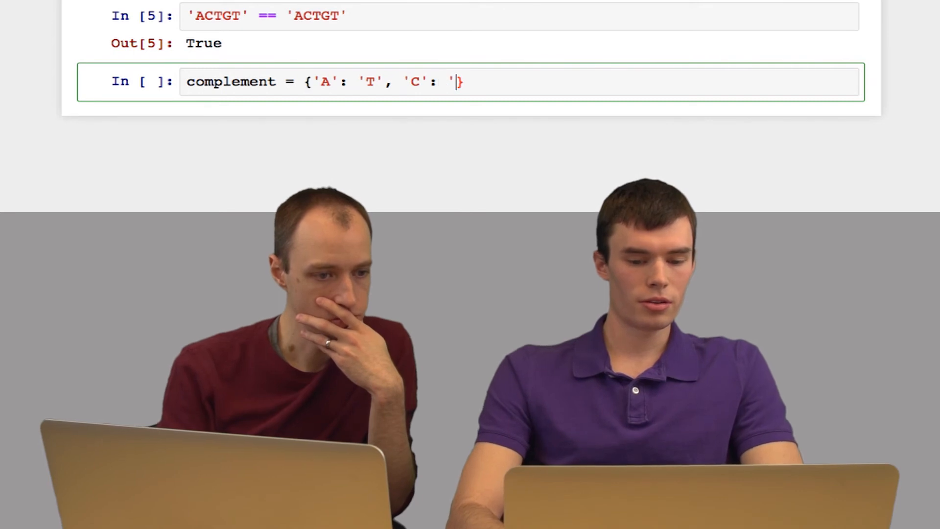
{"action": "type", "text": "G', 'G'"}
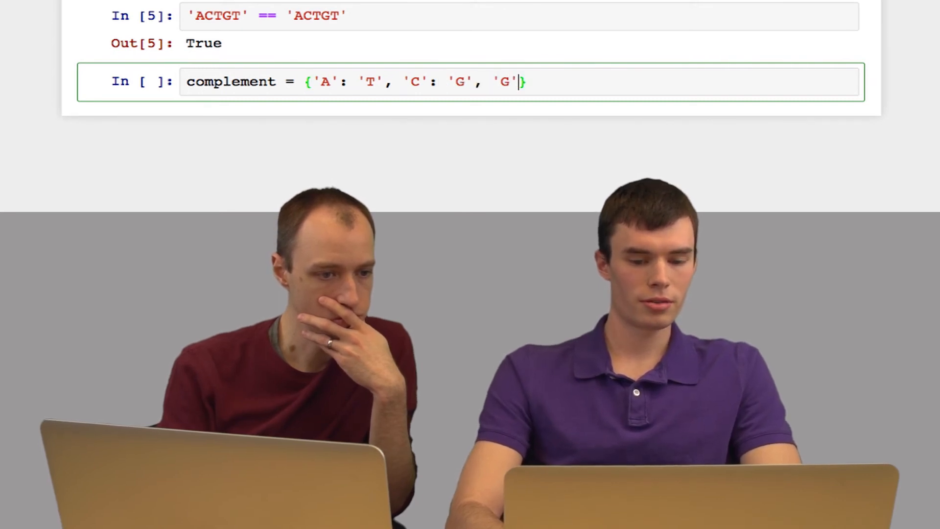
{"action": "type", "text": ": 'C', '"}
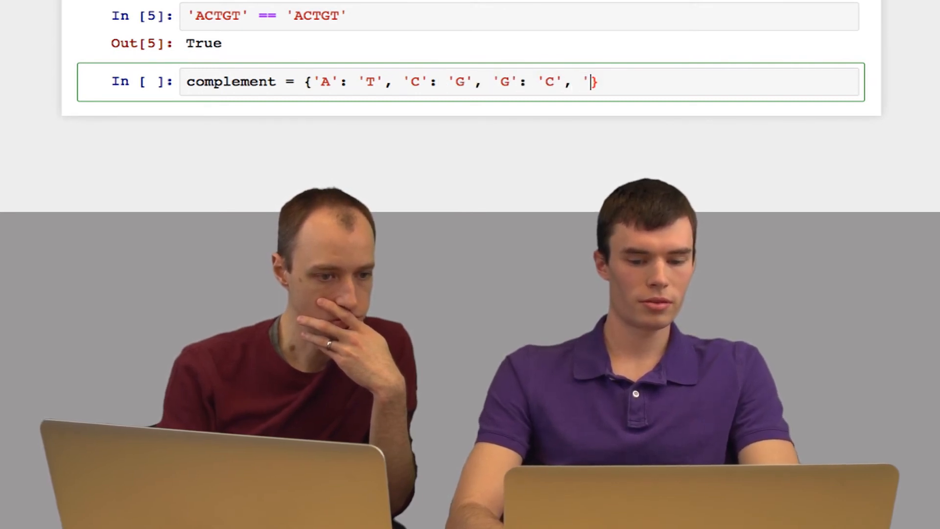
{"action": "type", "text": "T': 'A'"}
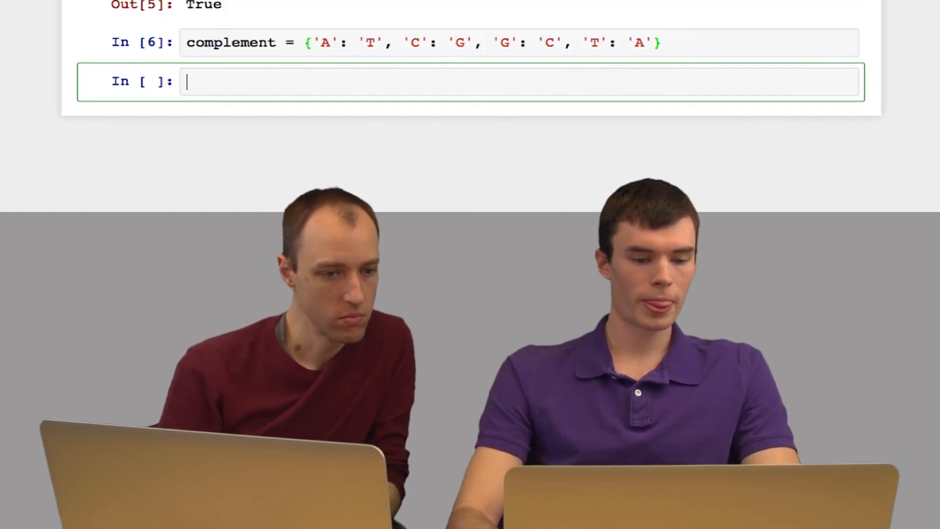
Look up a base in complement to confirm the mapping, then begin def reverseComplement
{"action": "type", "text": "comp"}
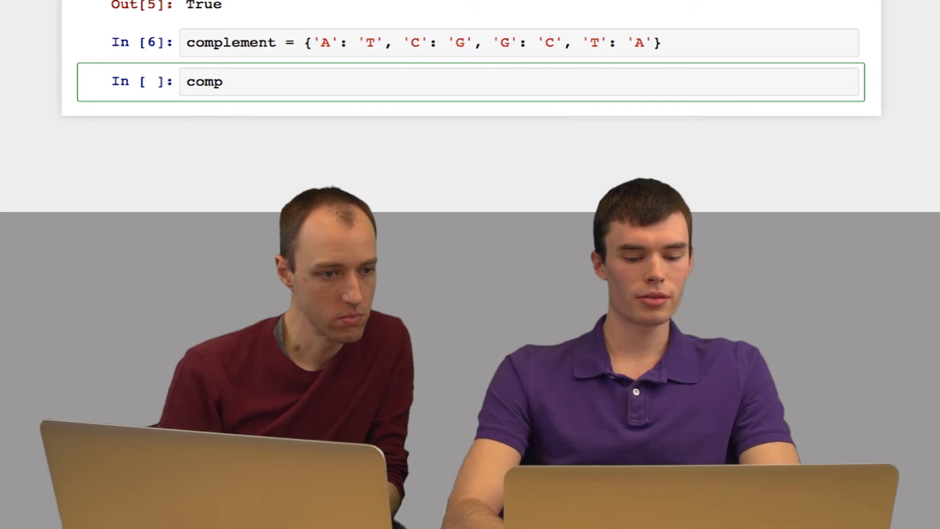
{"action": "type", "text": "lement"}
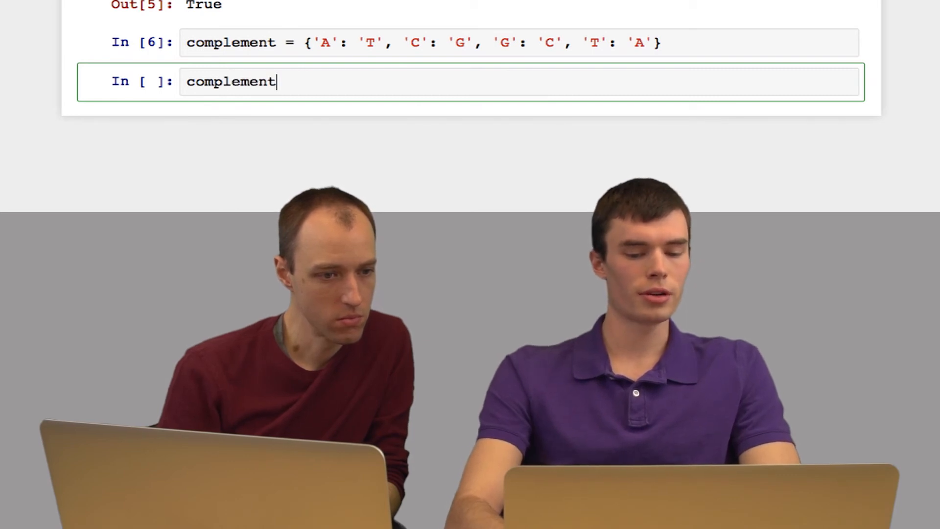
{"action": "type", "text": "['A']"}
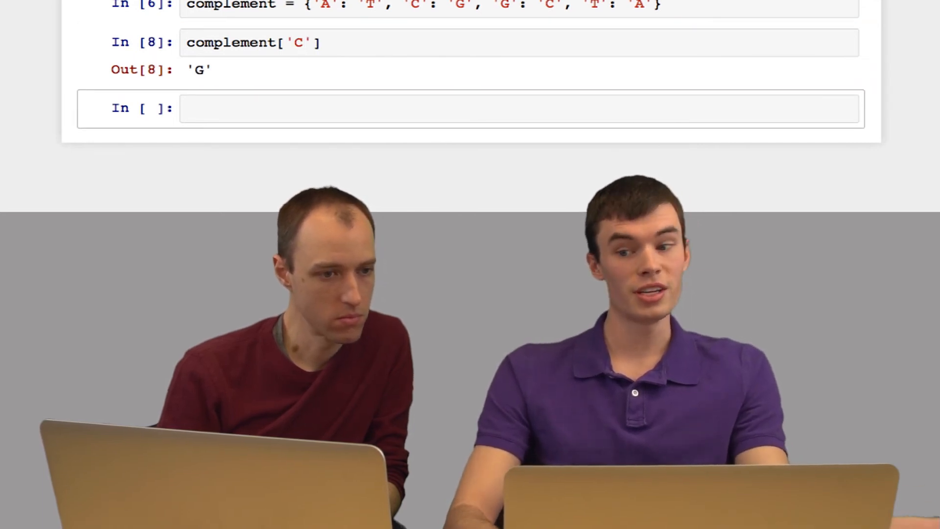
{"action": "scroll", "scroll_direction": "down", "scroll_amount": 3}
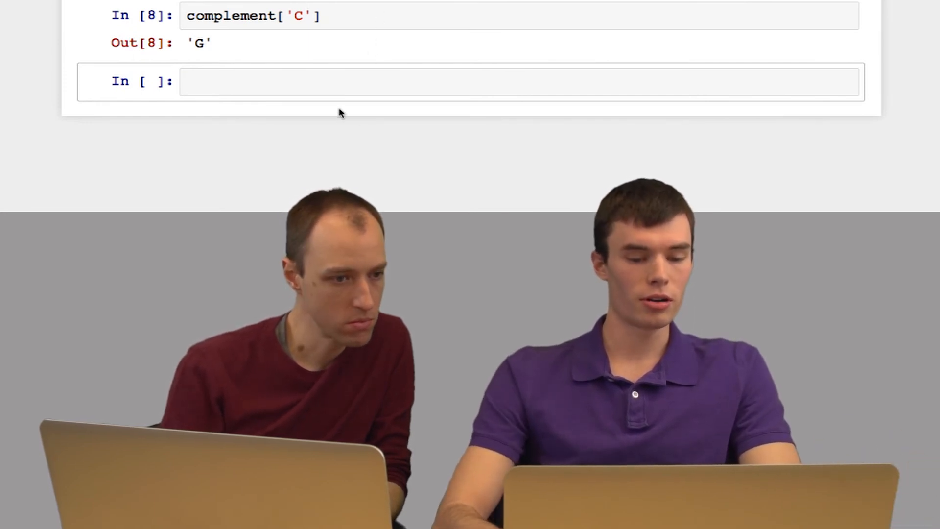
{"action": "type", "text": "def reverseComplement(s):"}
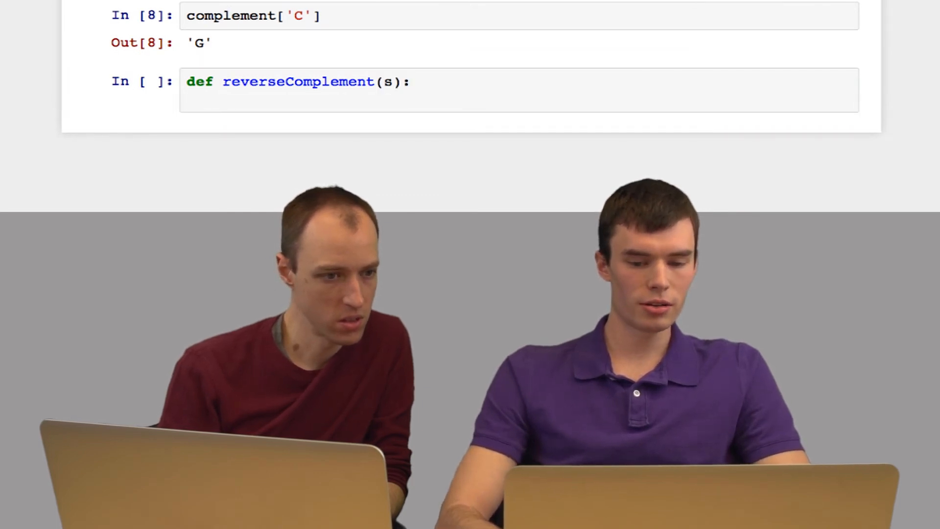
Inside reverseComplement(s), define the complement dictionary and initialise t = ''
{"action": "type", "text": "complement = {'A': 'T', 'C': 'G', 'G': 'C', 'T': 'A'}"}
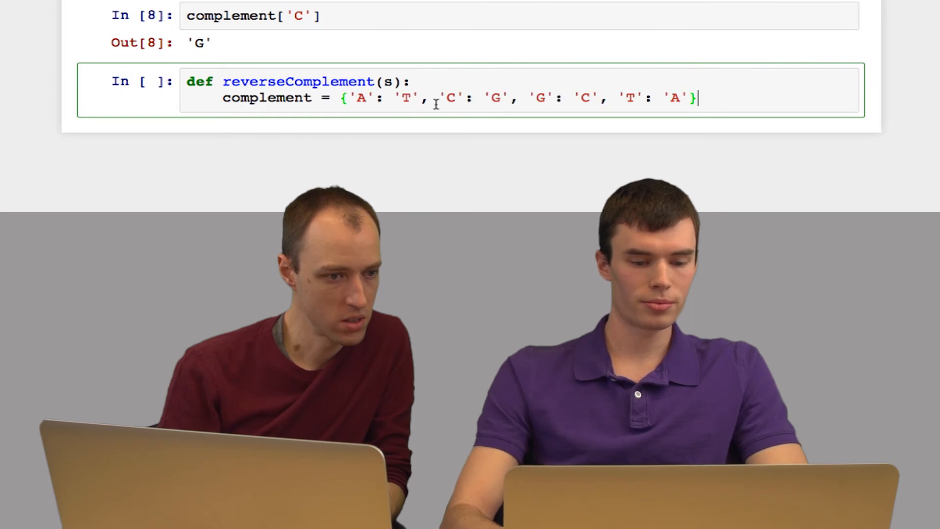
{"action": "key", "text": "Enter"}
{"action": "type", "text": "t ="}
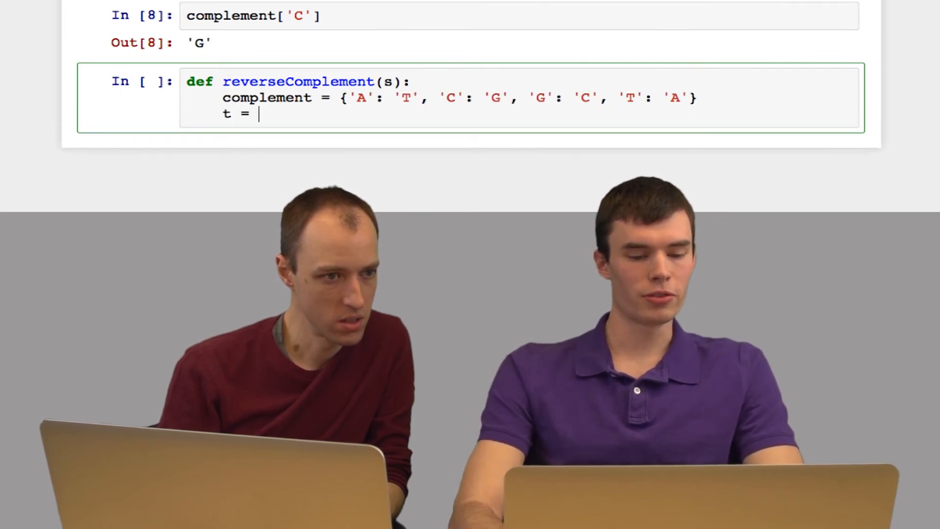
{"action": "type", "text": "''"}
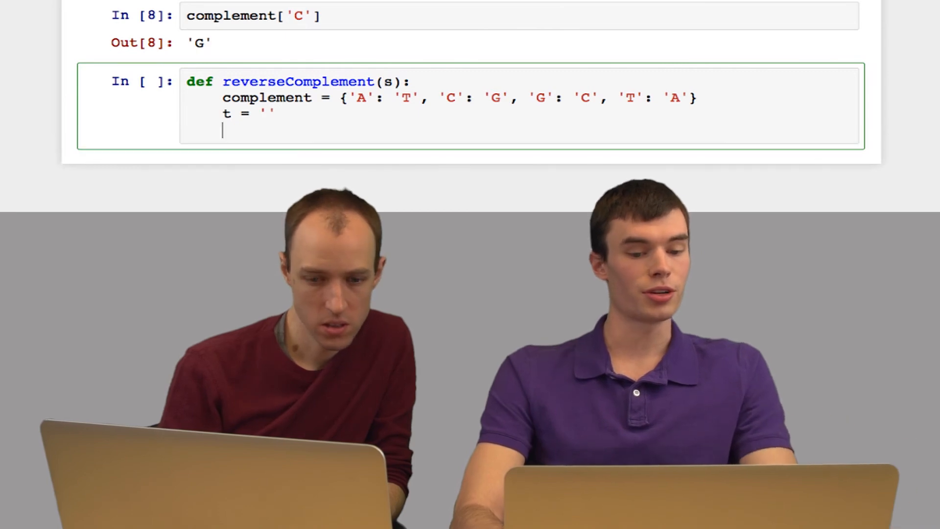
Loop for base in s prepending complement[base] + t, then return t
{"action": "type", "text": "for"}
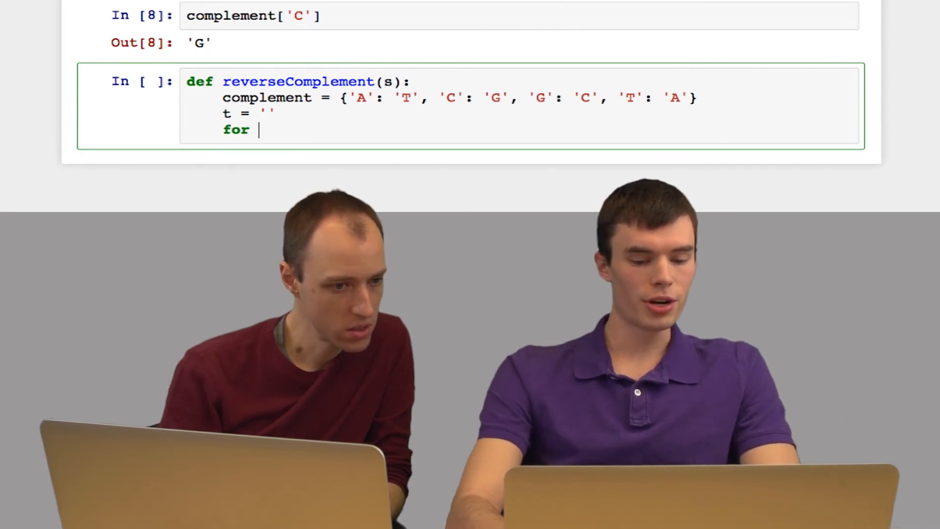
{"action": "type", "text": "base in s"}
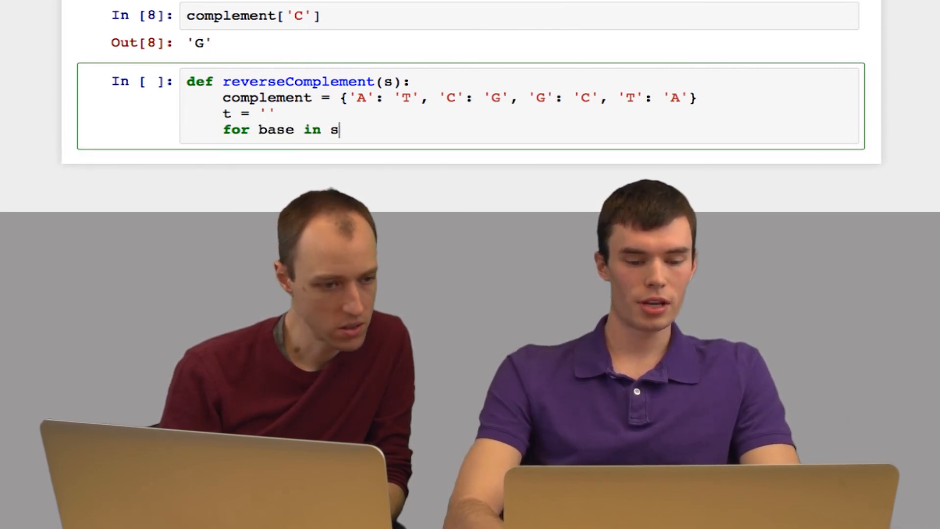
{"action": "type", "text": ":"}
{"action": "type", "text": "t ="}
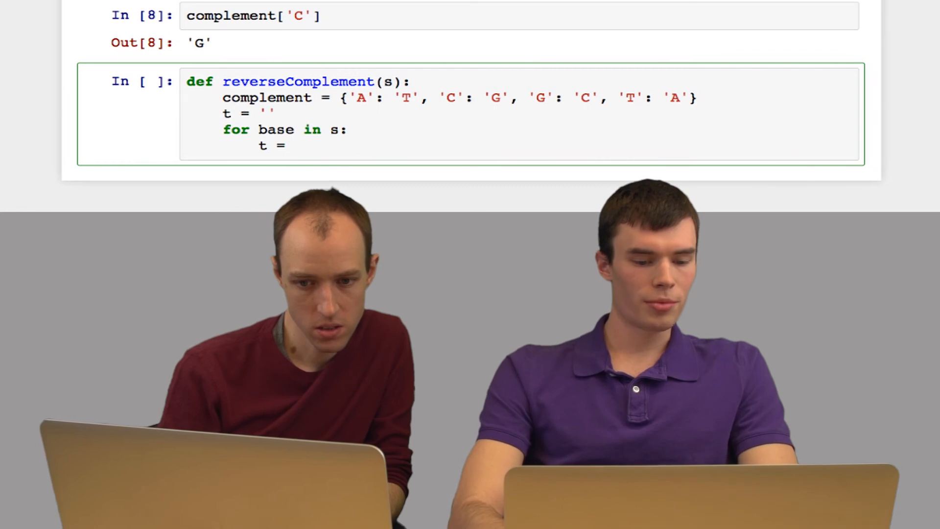
{"action": "type", "text": "complement["}
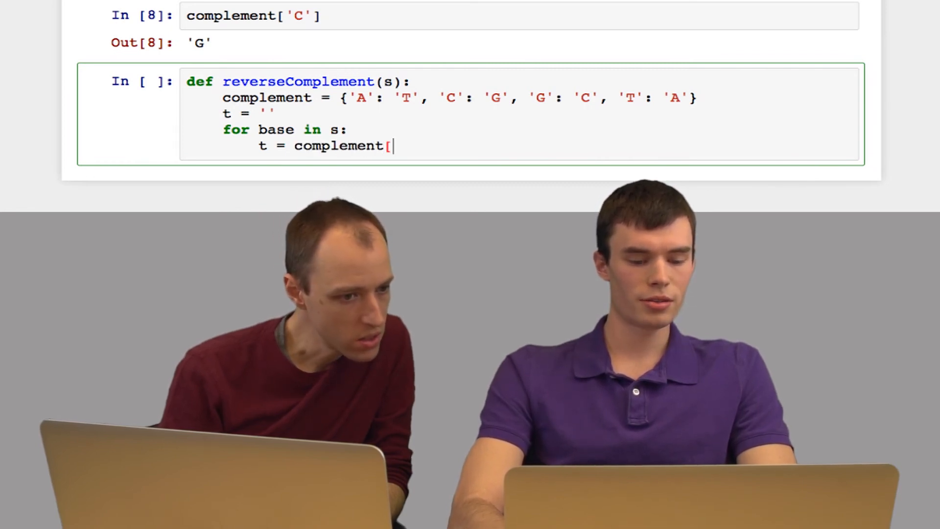
{"action": "type", "text": "base]"}
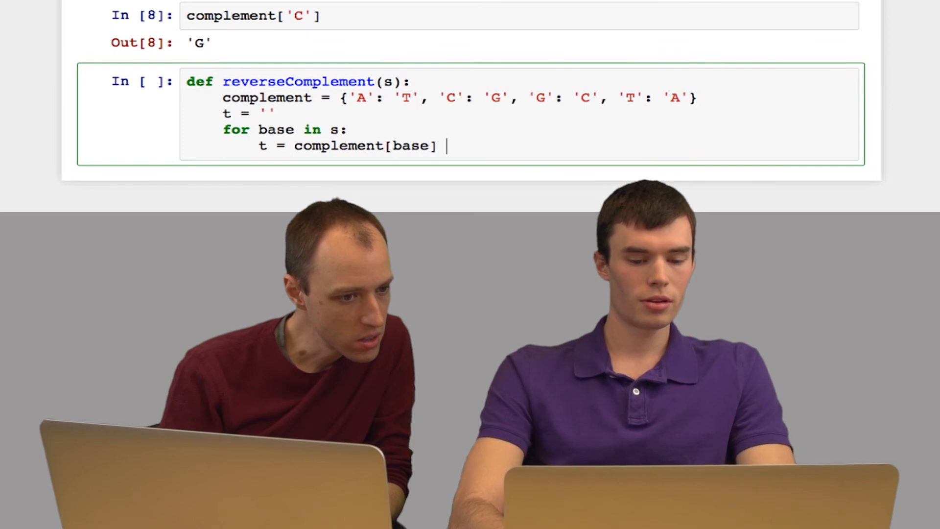
{"action": "type", "text": "+ t"}
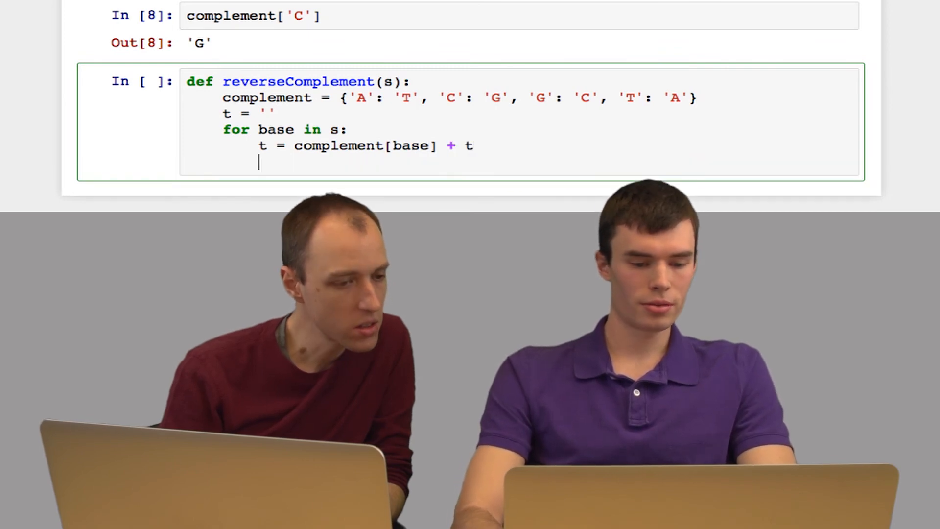
{"action": "type", "text": "return t"}
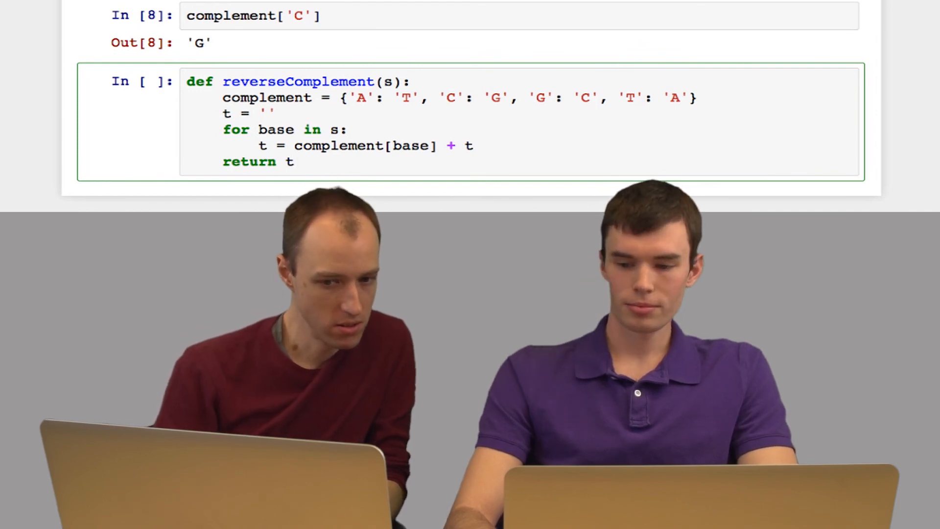
Call reverseComplement('ACCATGGT'), returning 'ACCATGGT', then trim the test string to 'ACCATGG'
{"action": "type", "text": "reverseComplement"}
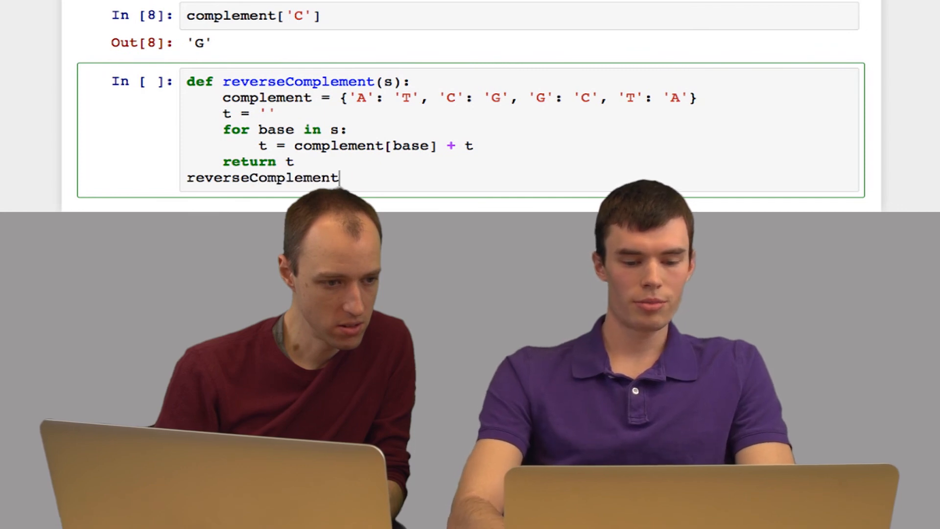
{"action": "type", "text": "('ACCATG"}
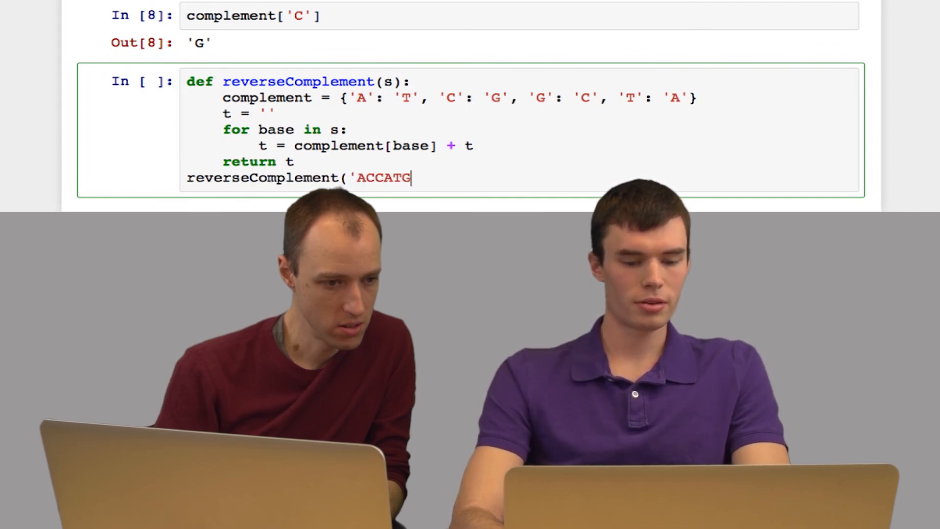
{"action": "type", "text": "GT"}
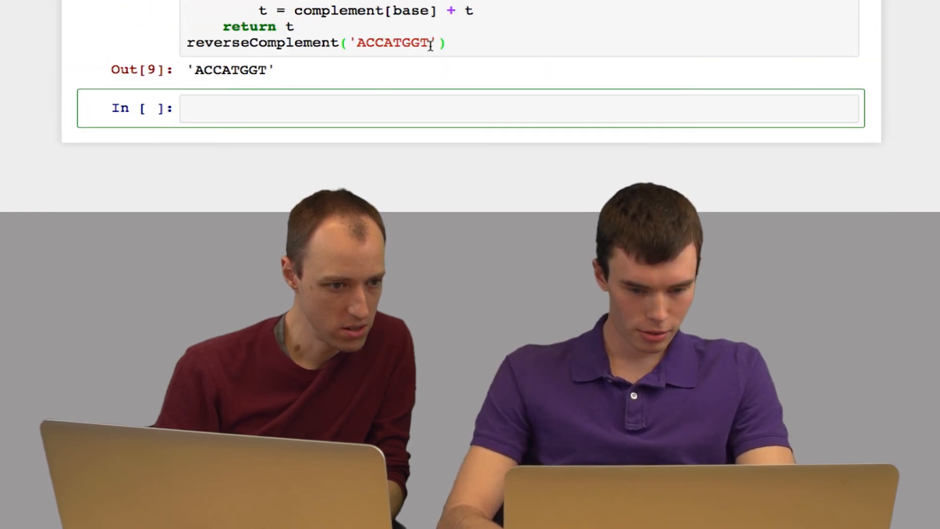
{"action": "key", "text": "Backspace"}
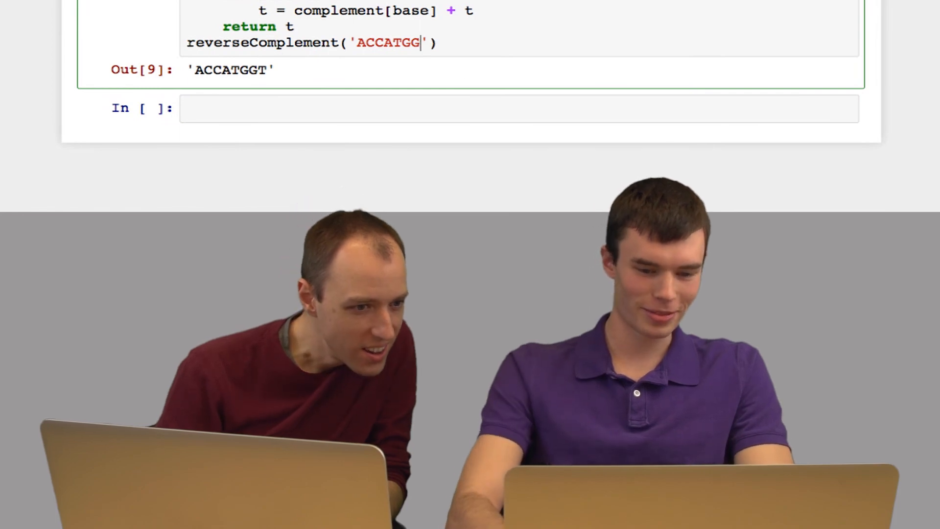